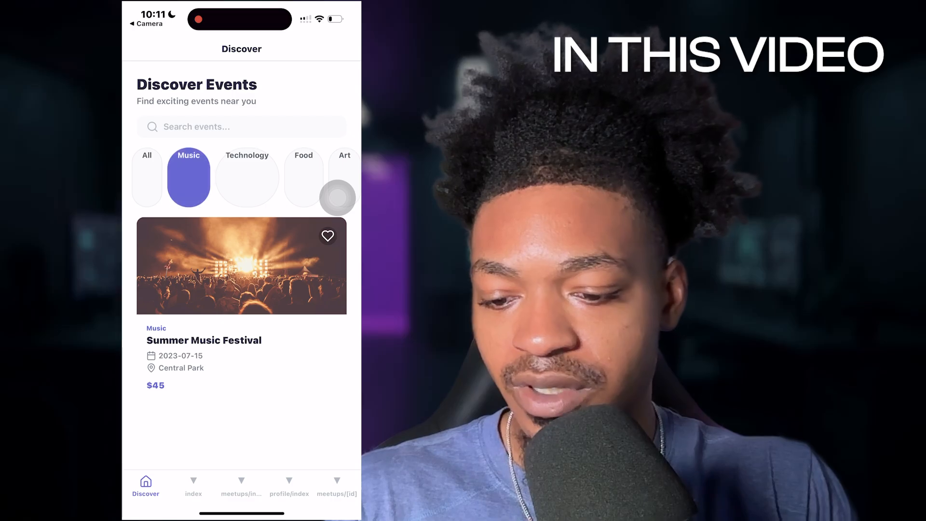
# - Go to Rork's 'Build any mobile app, fast.' page with the empty app-description prompt
pyautogui.click(241, 266)
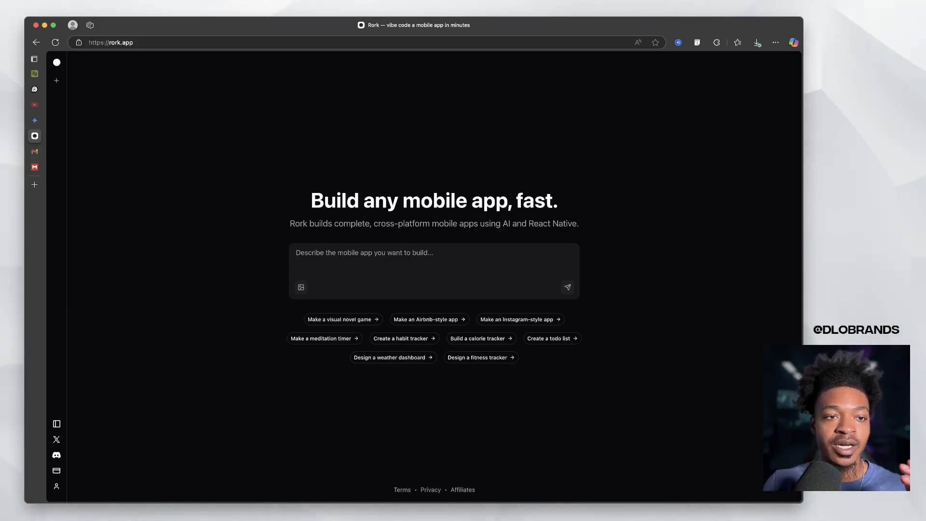
# - In the Gemini chat, hide recent chats and select the Local Event Finder app idea text
pyautogui.click(35, 121)
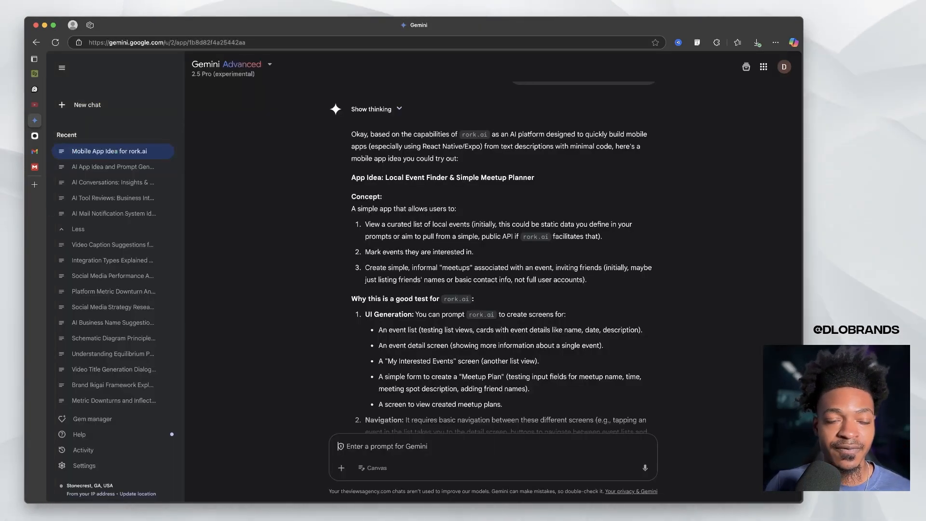
pyautogui.click(61, 68)
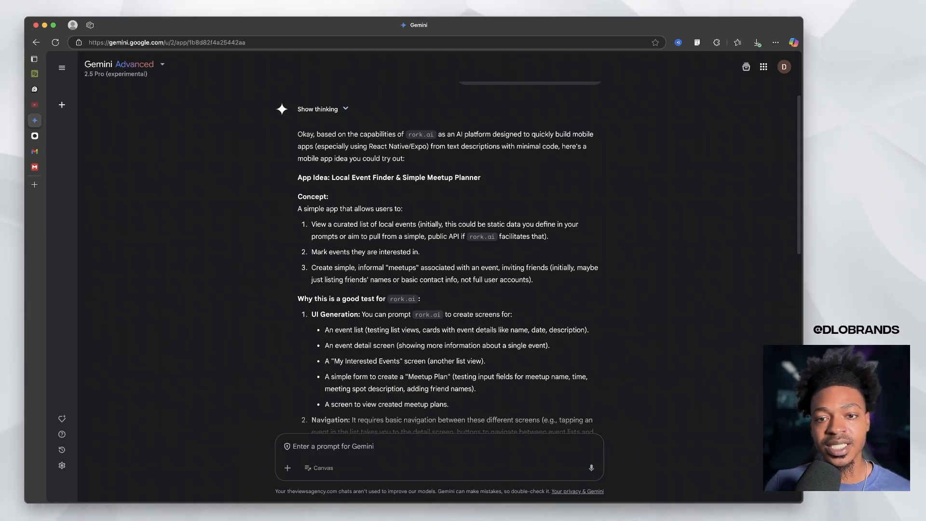
pyautogui.moveTo(298, 134); pyautogui.dragTo(532, 279)
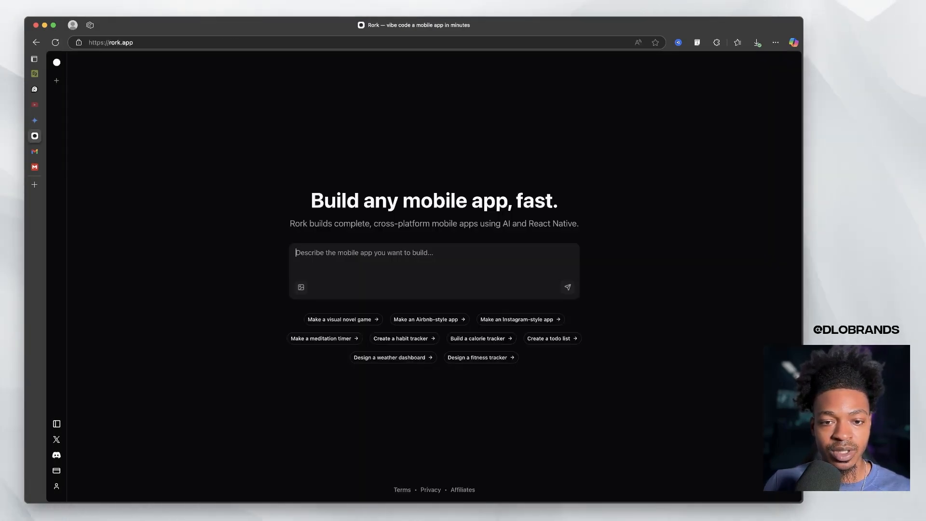
# - Paste the 'Local Event Finder & Simple Meetup Planner' idea into Rork and submit it
pyautogui.write('App Idea: Local Event Finder & Simple Meetup Planner')
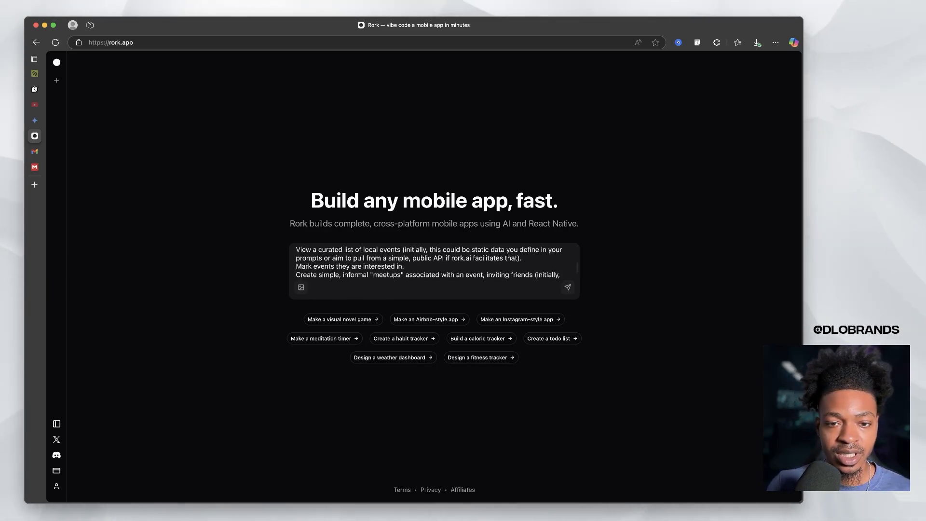
pyautogui.moveTo(402, 250); pyautogui.dragTo(521, 258)
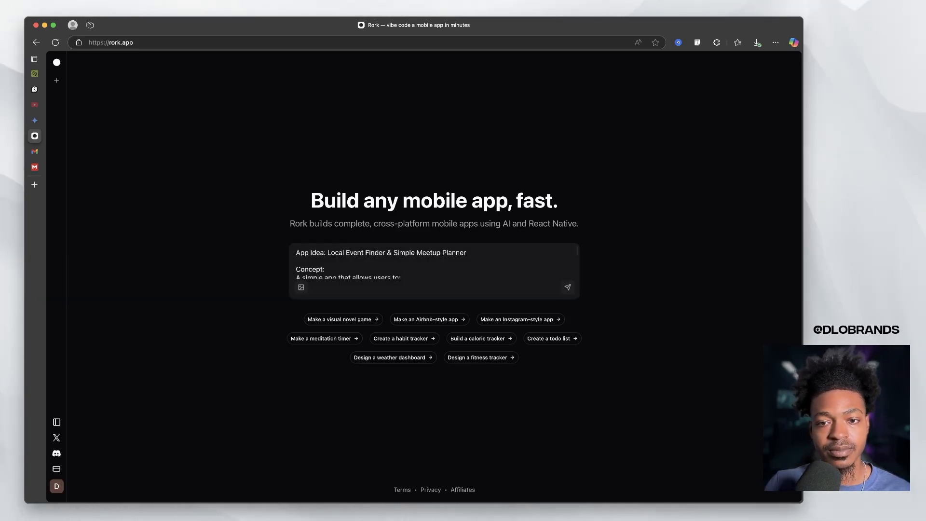
pyautogui.click(567, 288)
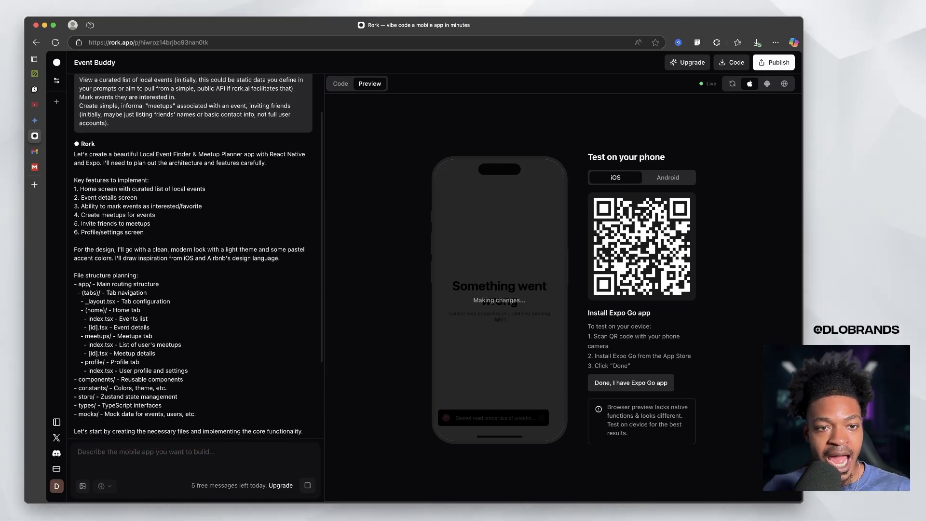
# - Scroll through Event Buddy's plan: pastel design, tab routing, Zustand state and mock data
pyautogui.scroll(-3)
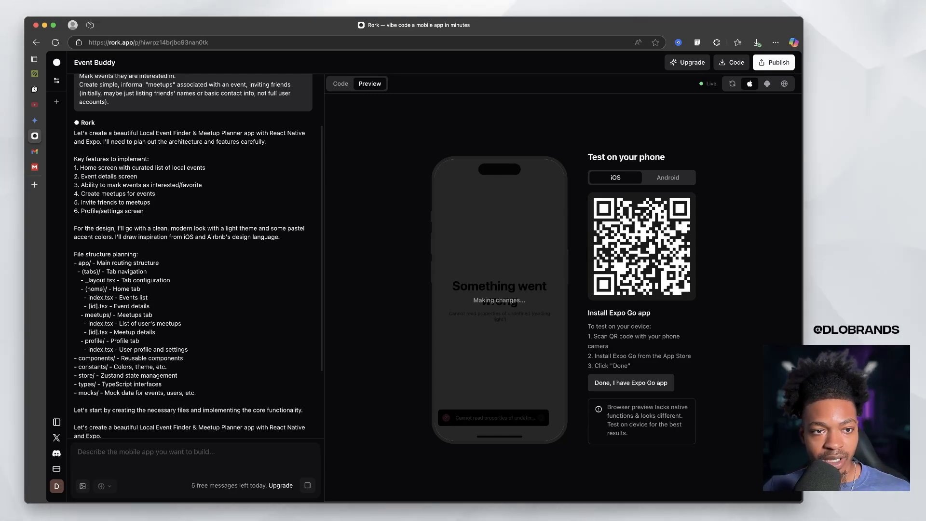
pyautogui.scroll(-3)
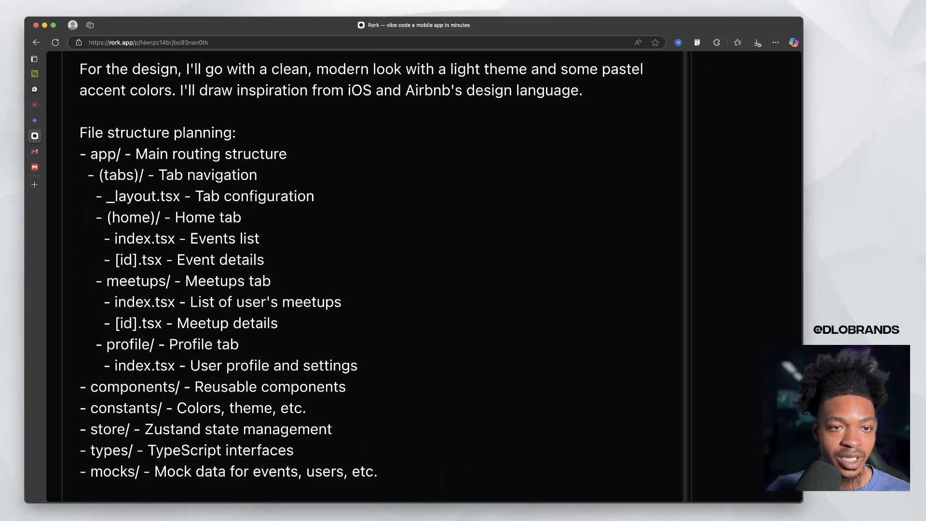
# - Scroll the chat while Rork generates Event Buddy's files and starts the Expo app
pyautogui.scroll(-3)
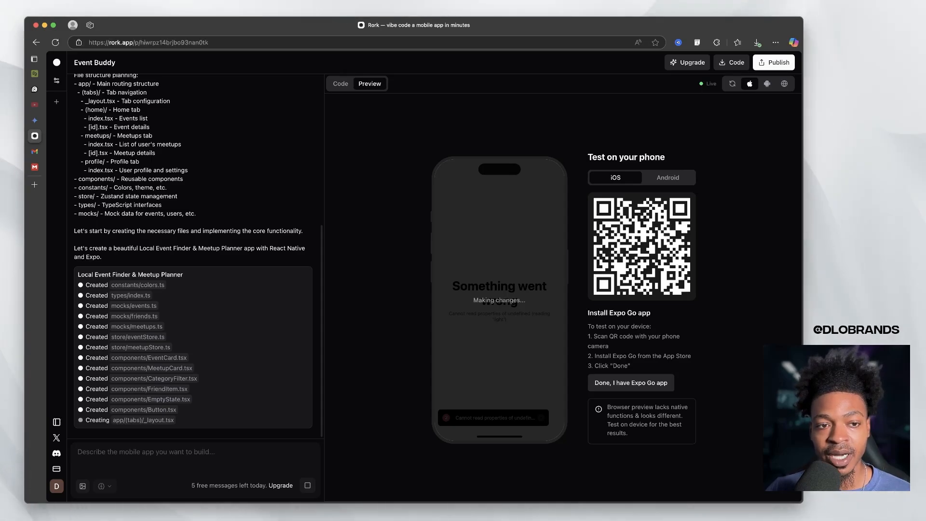
pyautogui.scroll(-3)
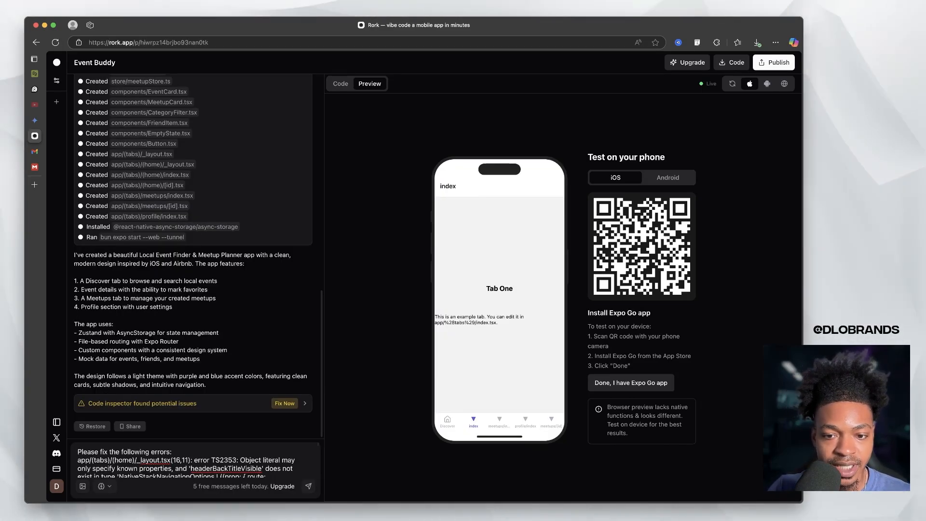
# - Review the code inspector's TypeScript issues and send them to chat for fixing
pyautogui.click(447, 422)
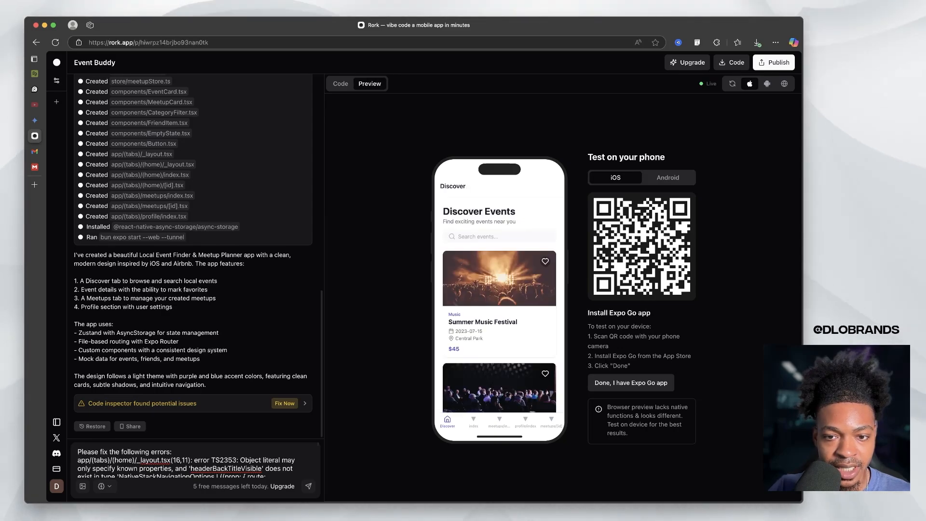
pyautogui.click(499, 423)
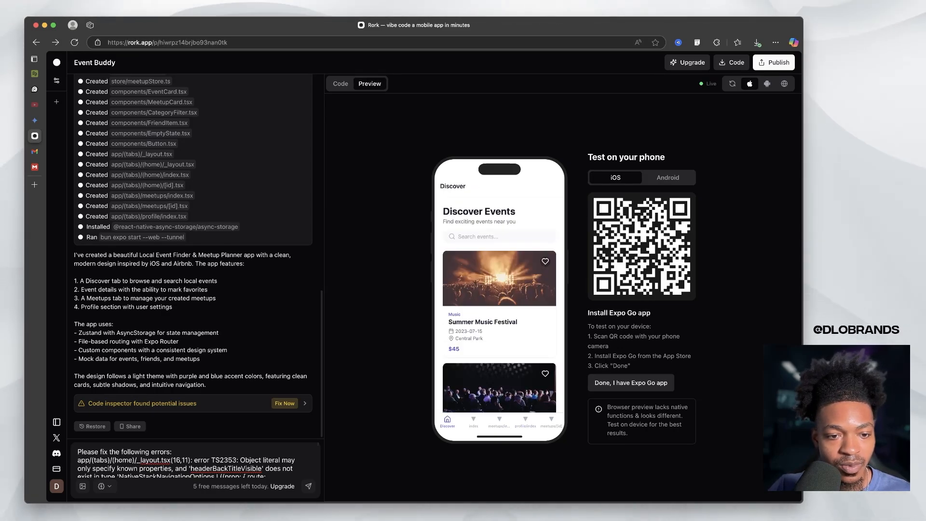
pyautogui.click(284, 403)
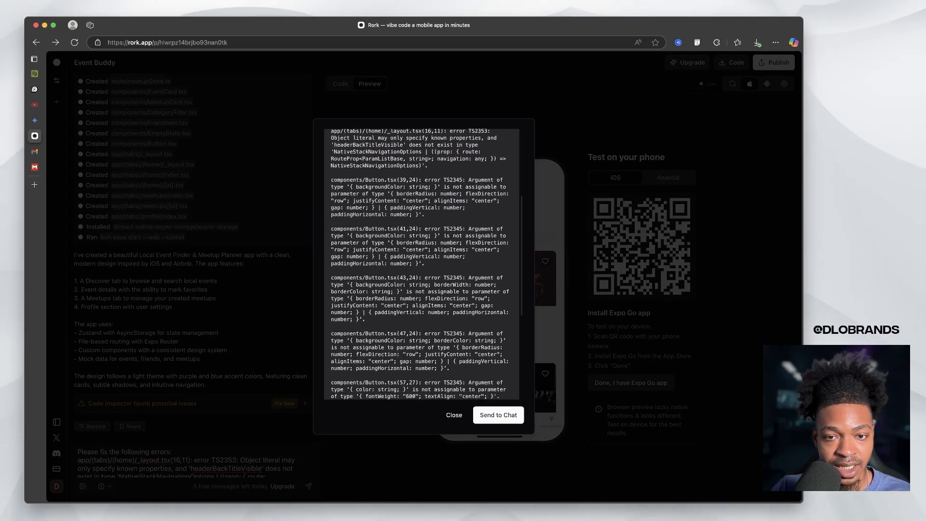
pyautogui.scroll(-3)
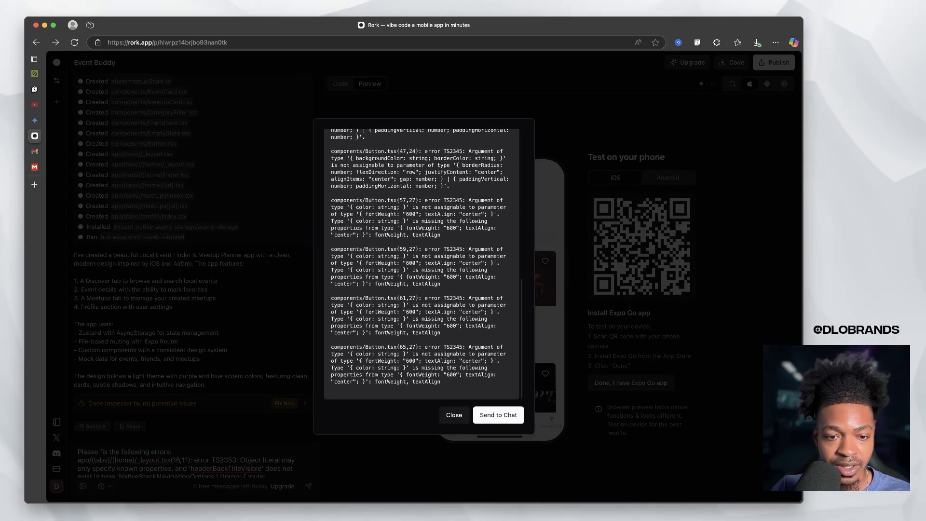
pyautogui.click(453, 415)
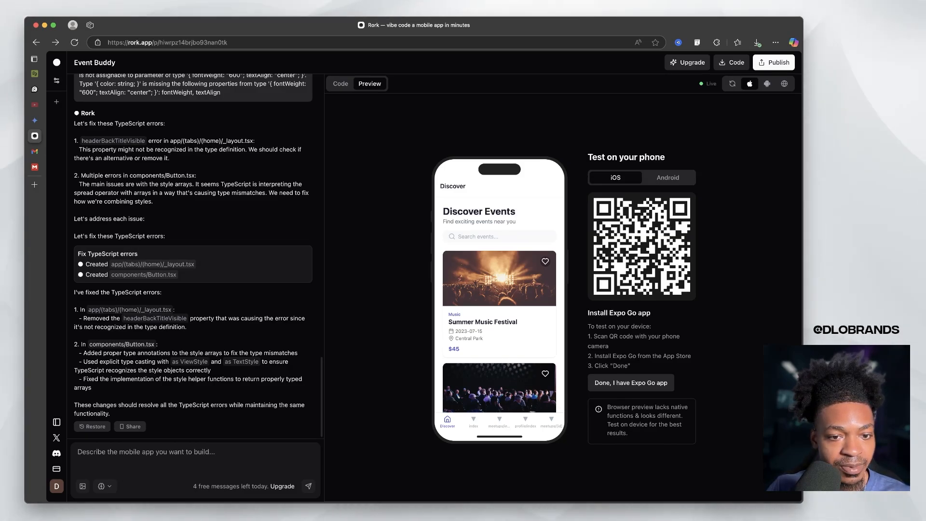
# - Open the Yoga in the Park event in the preview and scroll its details
pyautogui.click(473, 422)
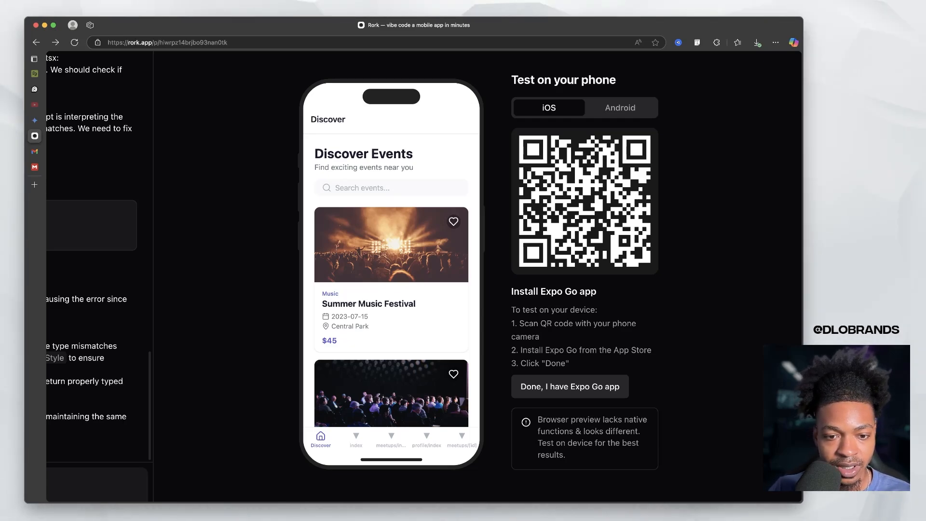
pyautogui.scroll(-3)
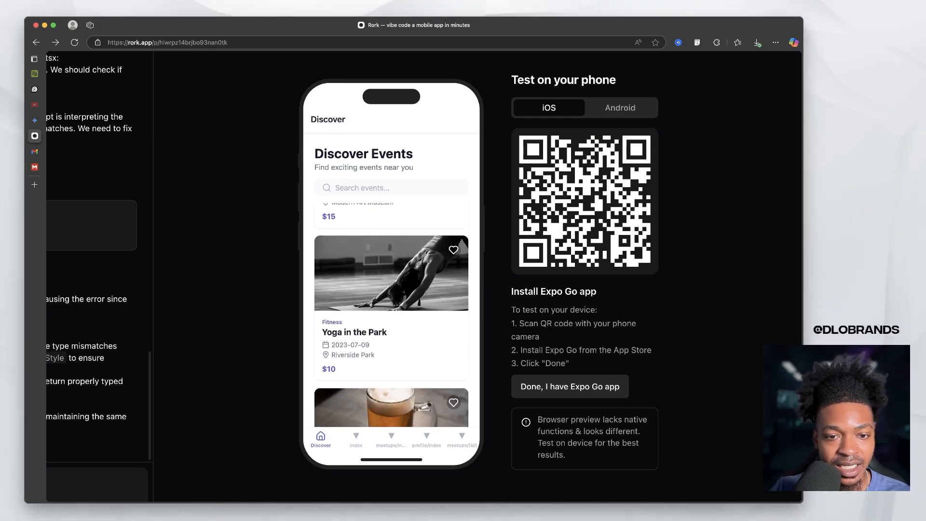
pyautogui.click(391, 273)
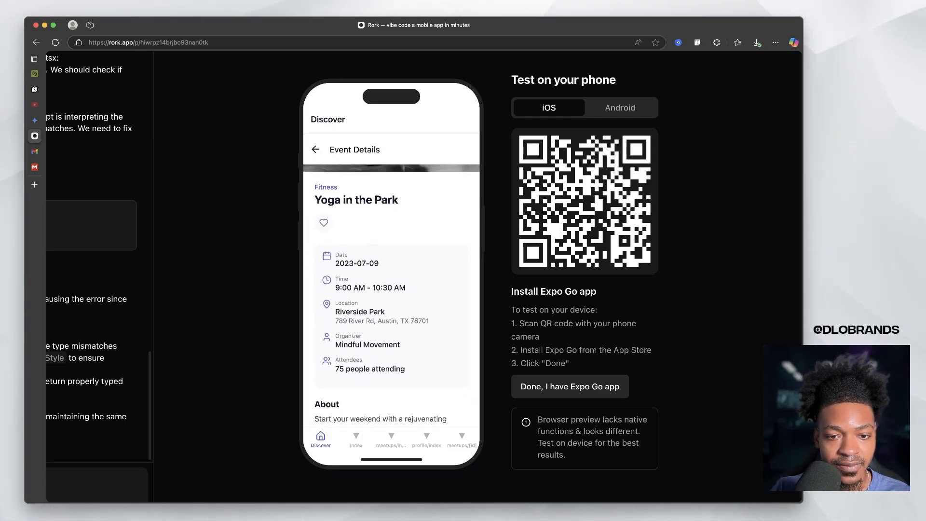
pyautogui.scroll(-3)
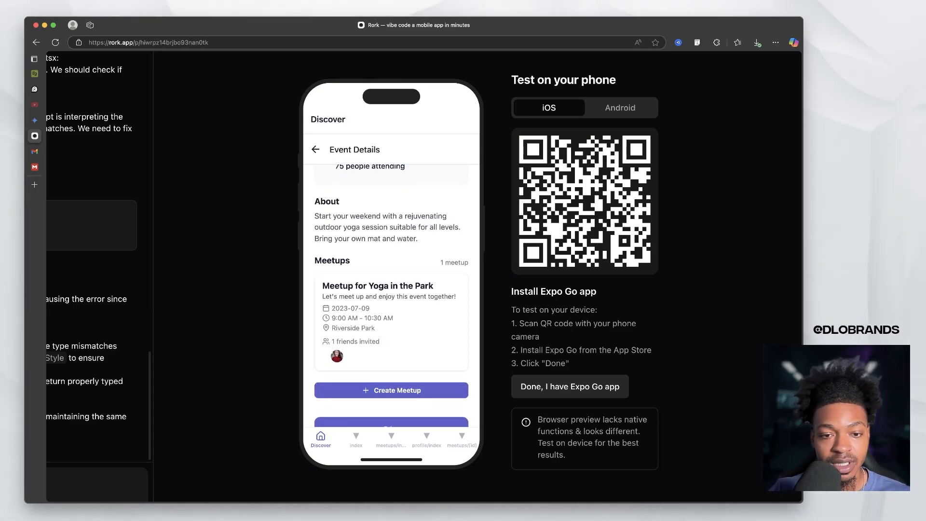
pyautogui.scroll(-3)
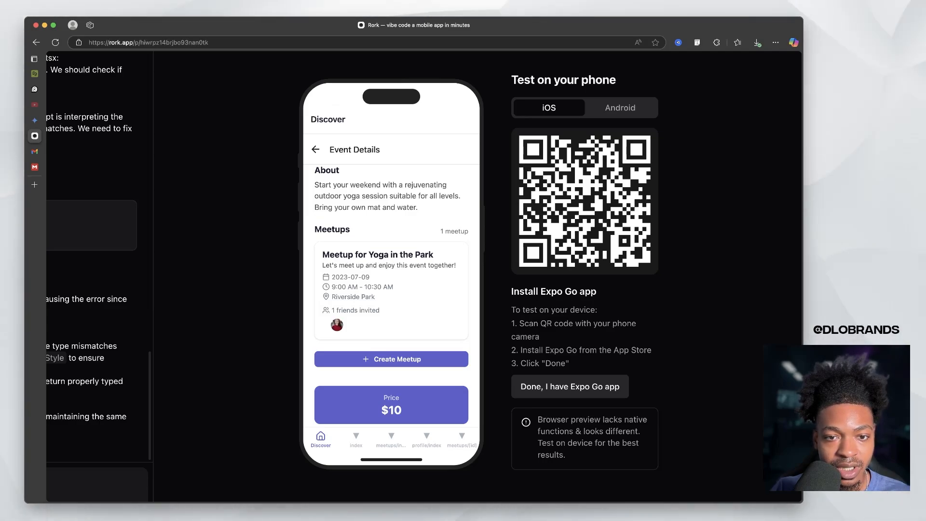
# - Visit the meetup details, profile, meetups list and example tab screens
pyautogui.click(390, 439)
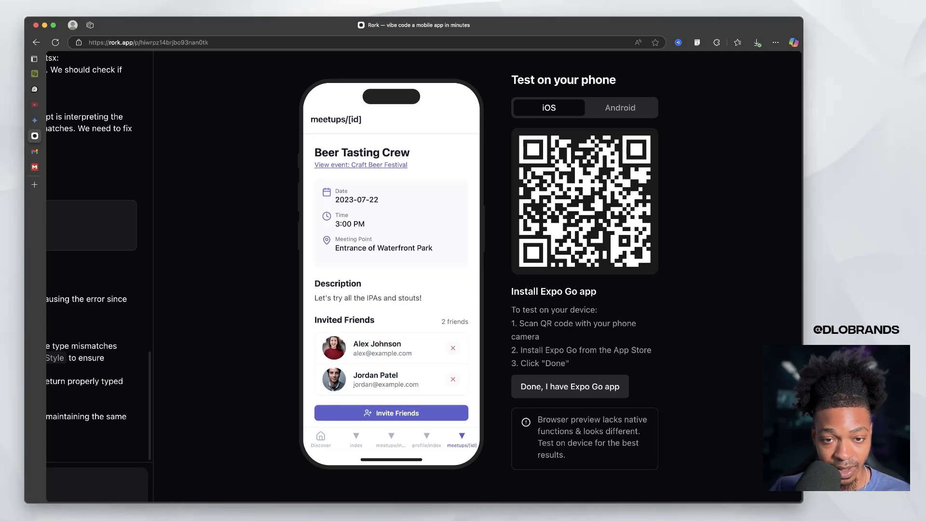
pyautogui.click(425, 440)
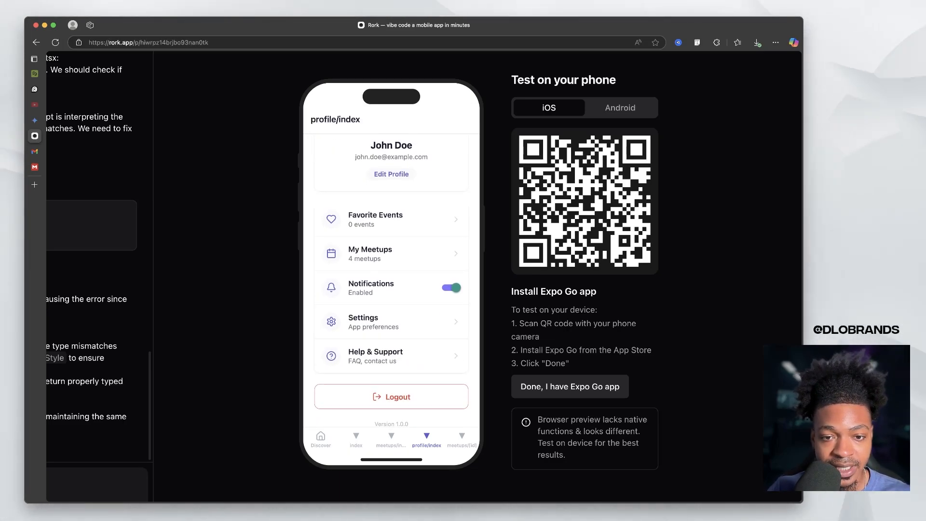
pyautogui.click(391, 439)
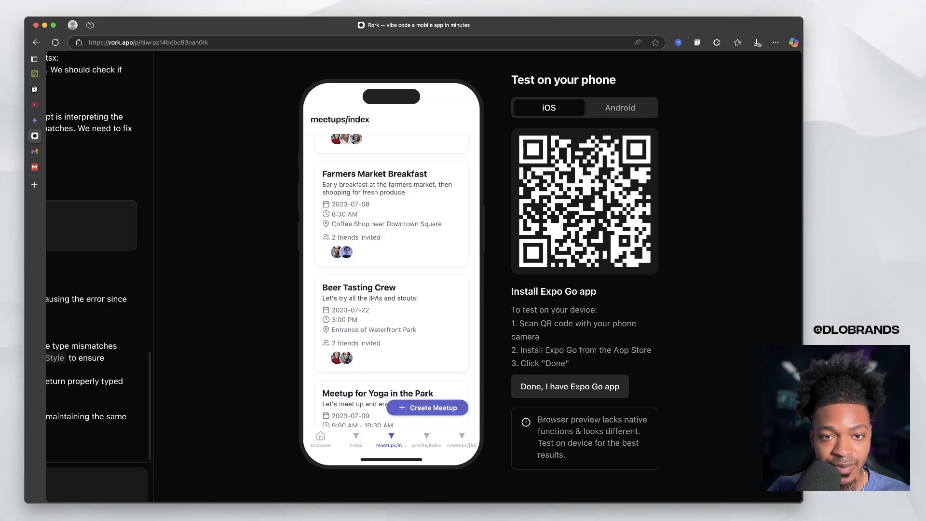
pyautogui.click(354, 440)
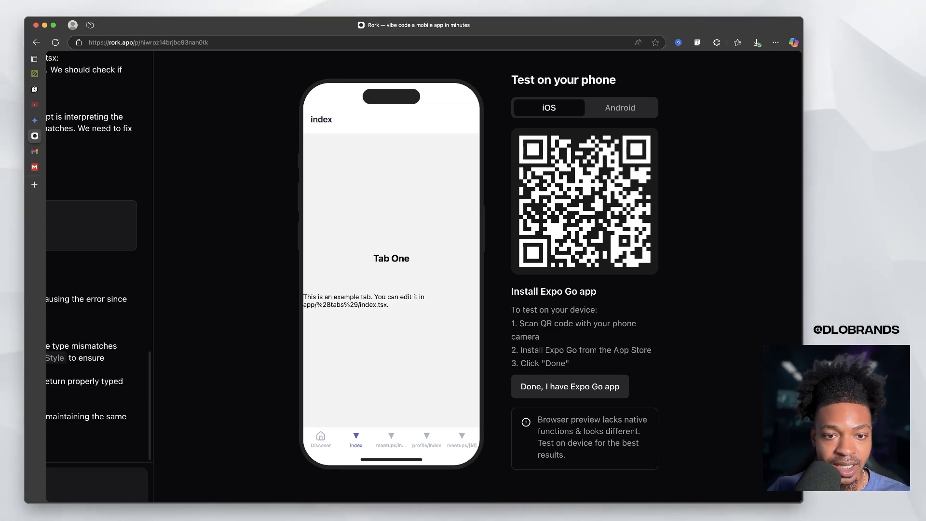
pyautogui.click(320, 440)
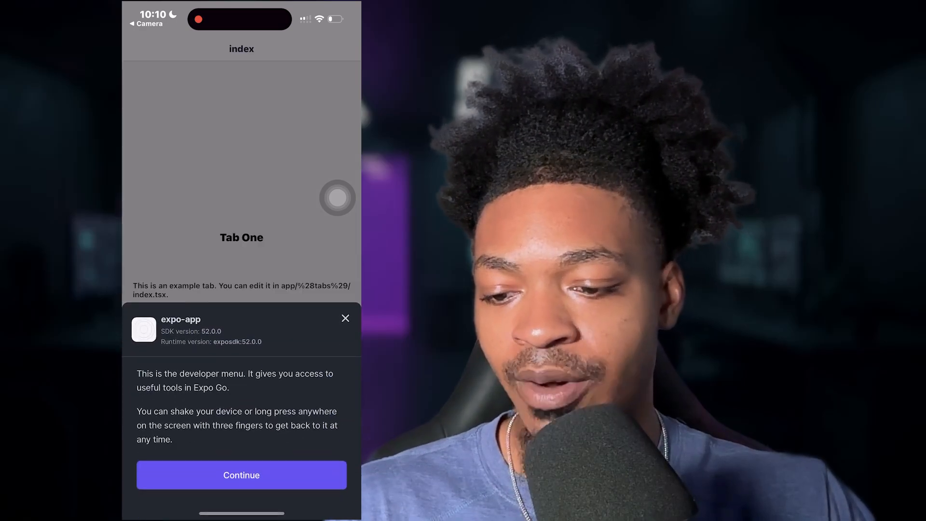
# - Continue past Expo Go's developer menu intro to show the Tab One screen
pyautogui.click(241, 475)
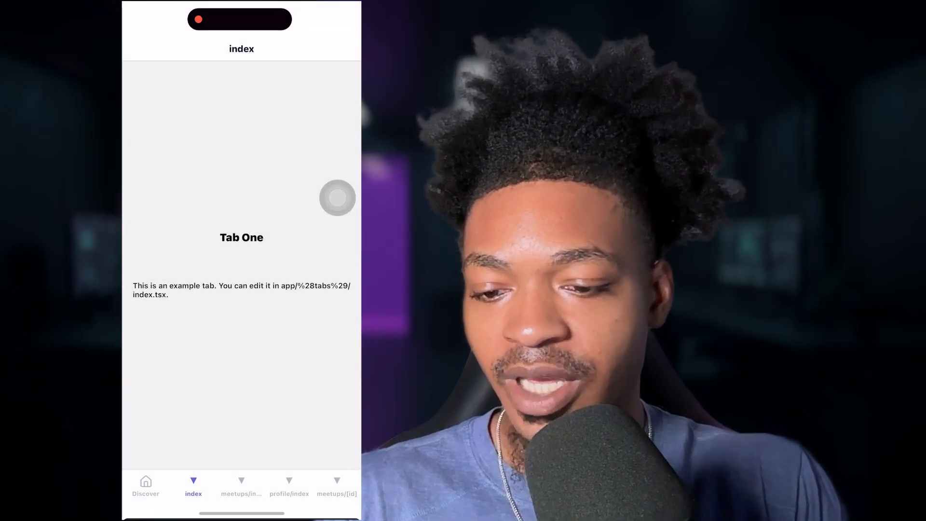
# - On the Discover screen, filter events by a different category
pyautogui.click(145, 486)
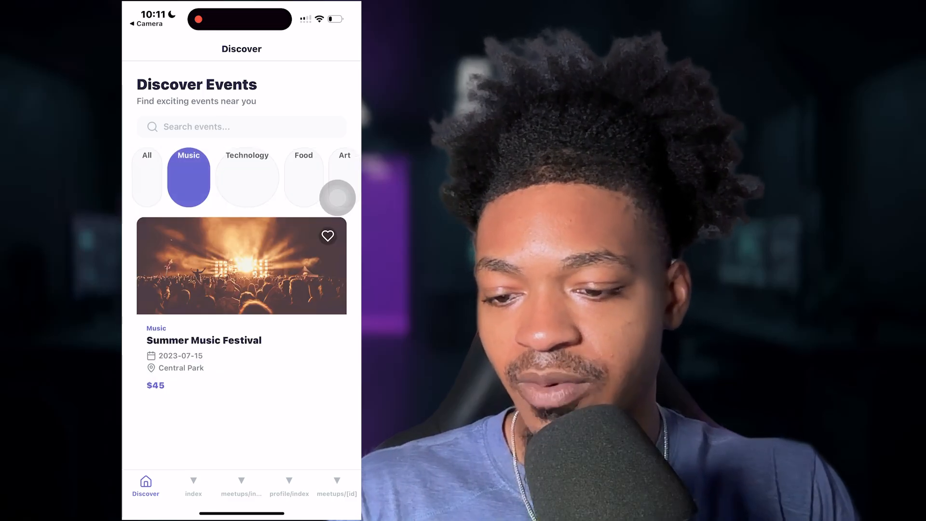
pyautogui.click(247, 177)
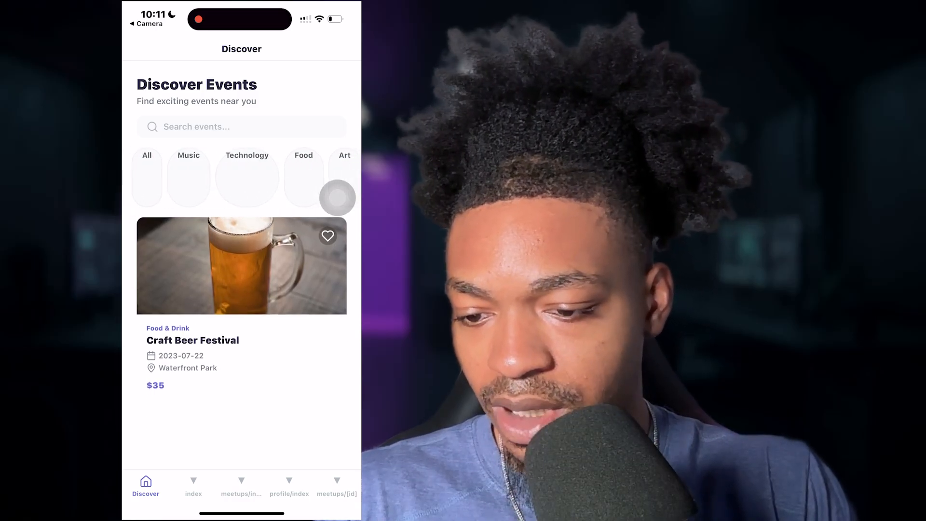
pyautogui.scroll(-3)
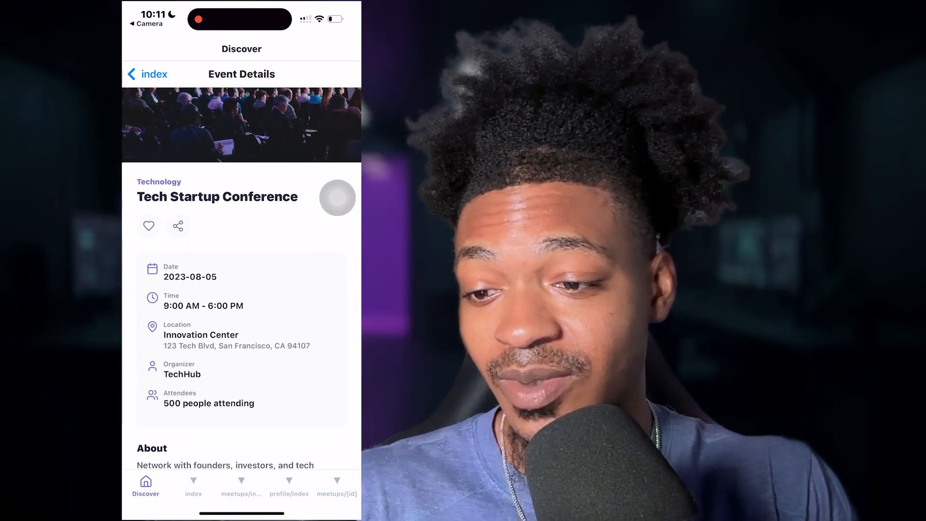
# - Try sharing Tech Startup Conference, dismiss the Share alert, and scroll to Meetups
pyautogui.click(178, 225)
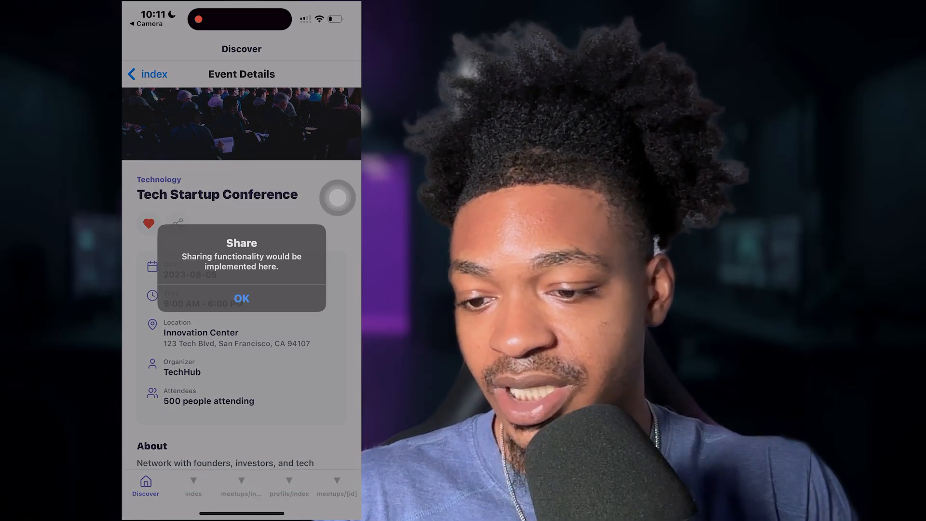
pyautogui.click(240, 298)
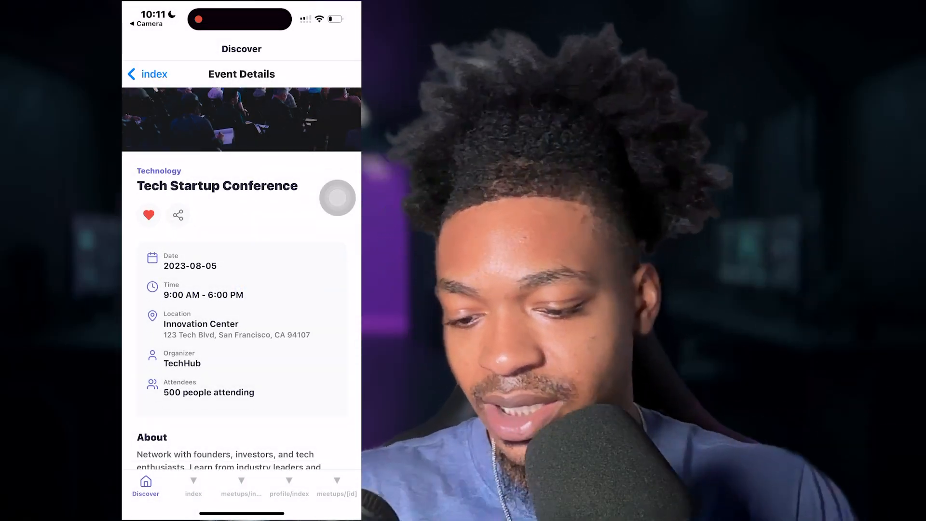
pyautogui.scroll(-3)
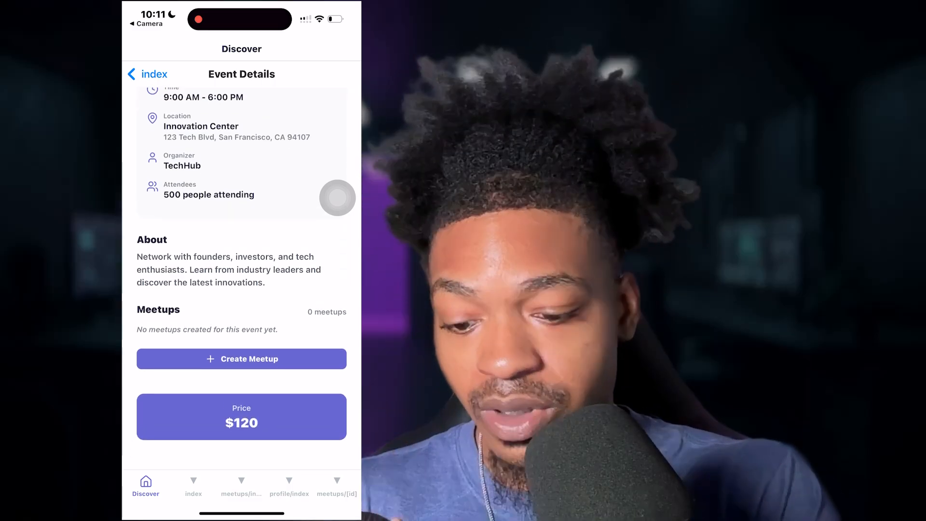
# - Create a meetup for the Tech Startup Conference and view the meetups list
pyautogui.click(242, 359)
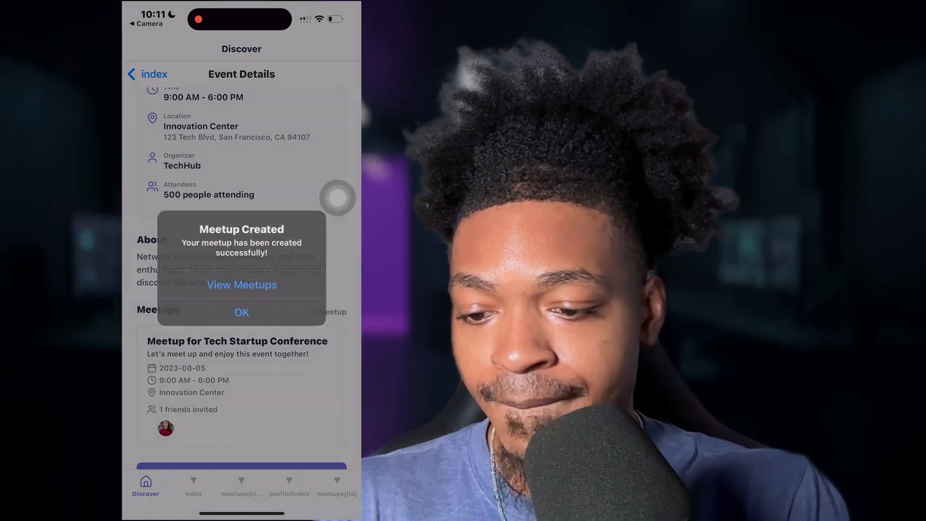
pyautogui.click(241, 284)
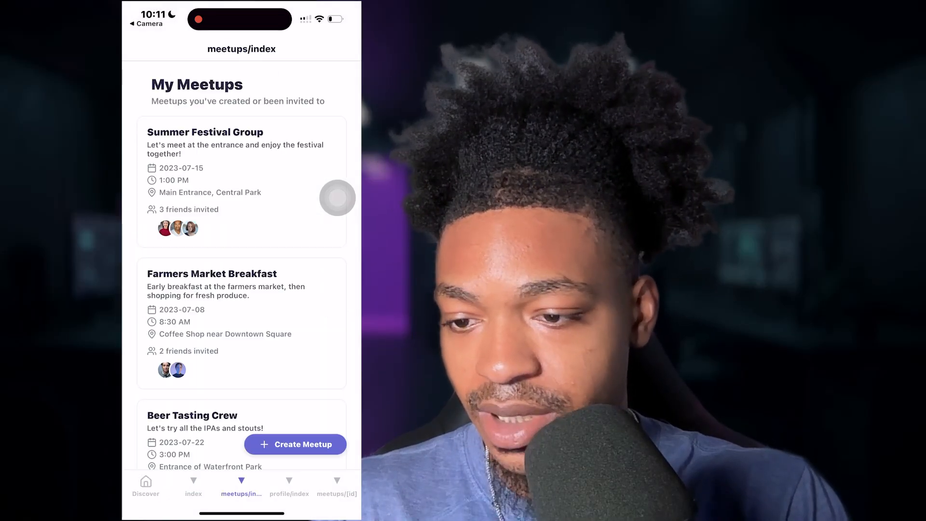
pyautogui.scroll(-3)
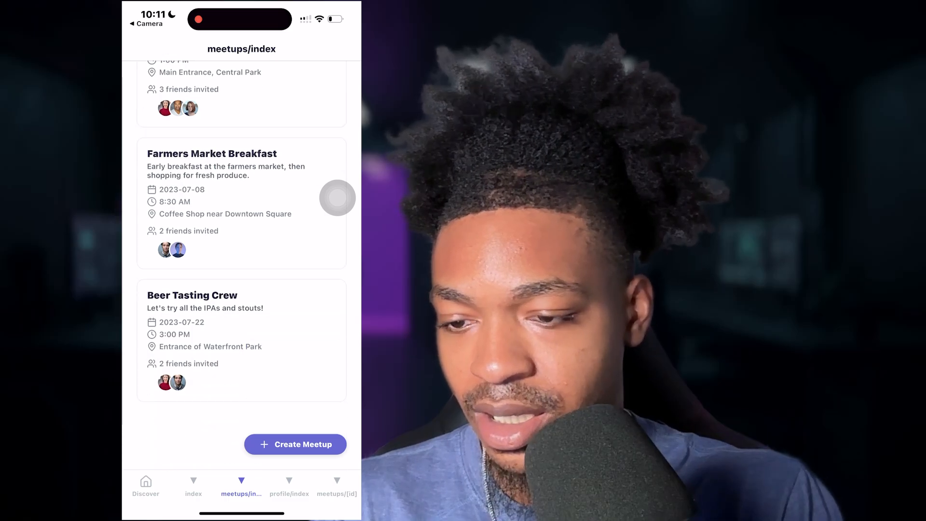
pyautogui.scroll(-3)
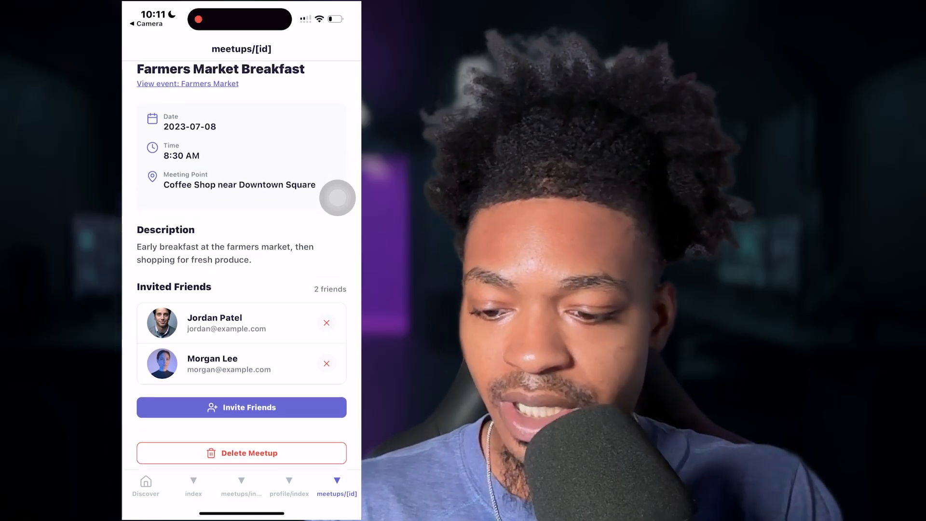
# - Check friends to invite, then delete the Farmers Market Breakfast meetup
pyautogui.click(241, 407)
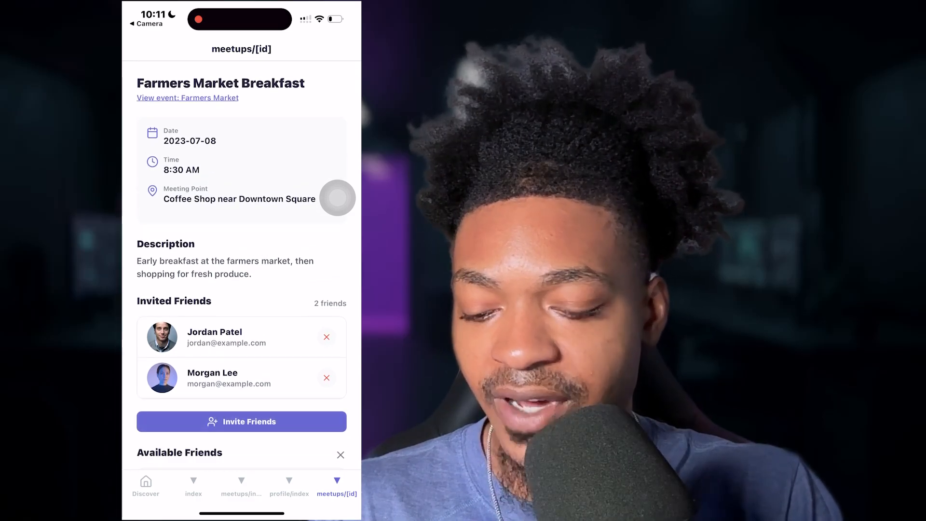
pyautogui.scroll(-3)
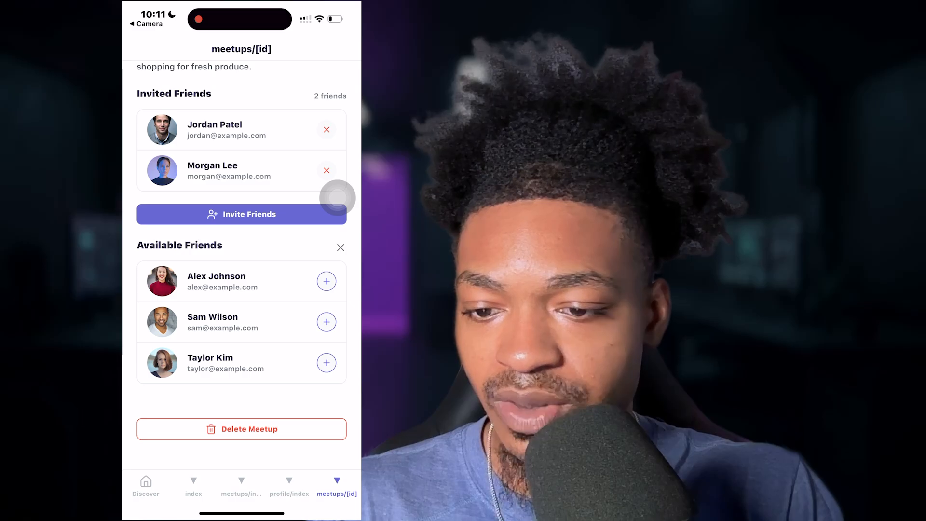
pyautogui.click(241, 429)
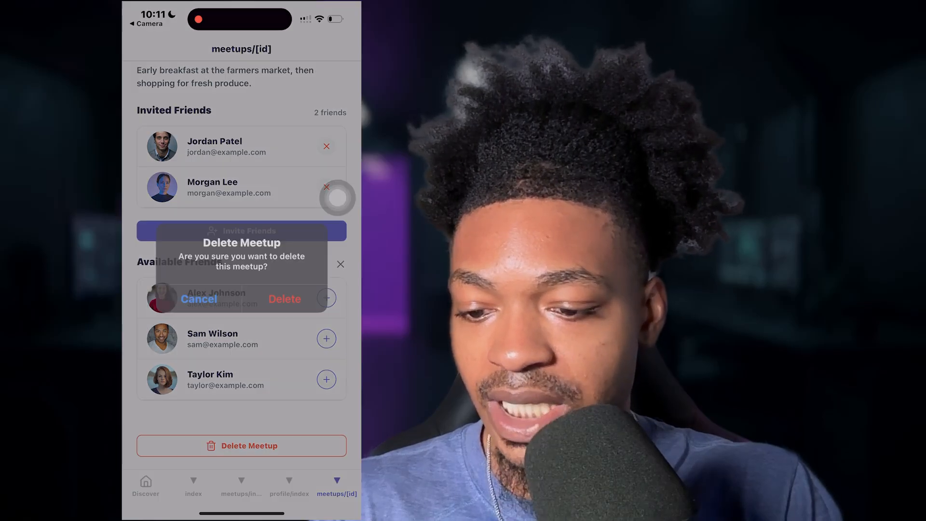
pyautogui.click(284, 299)
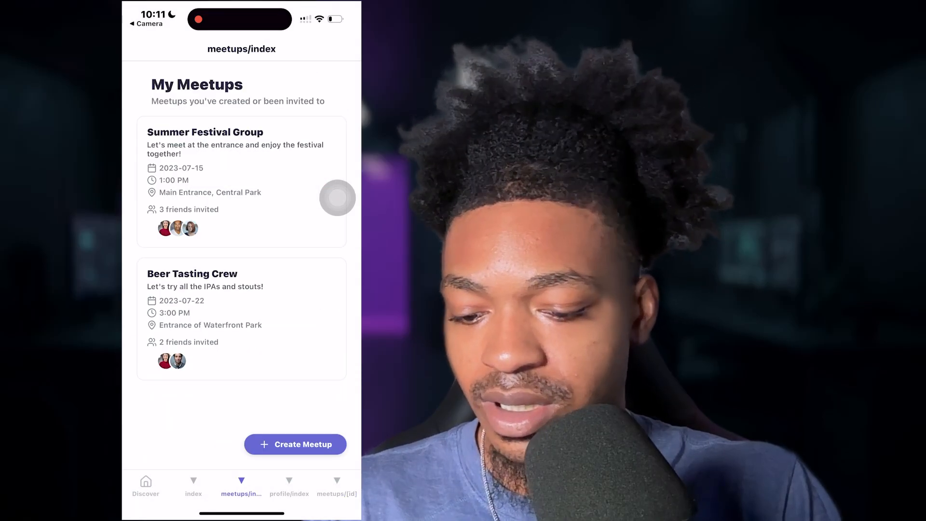
# - Browse the profile screen and the individual meetup screen
pyautogui.click(288, 484)
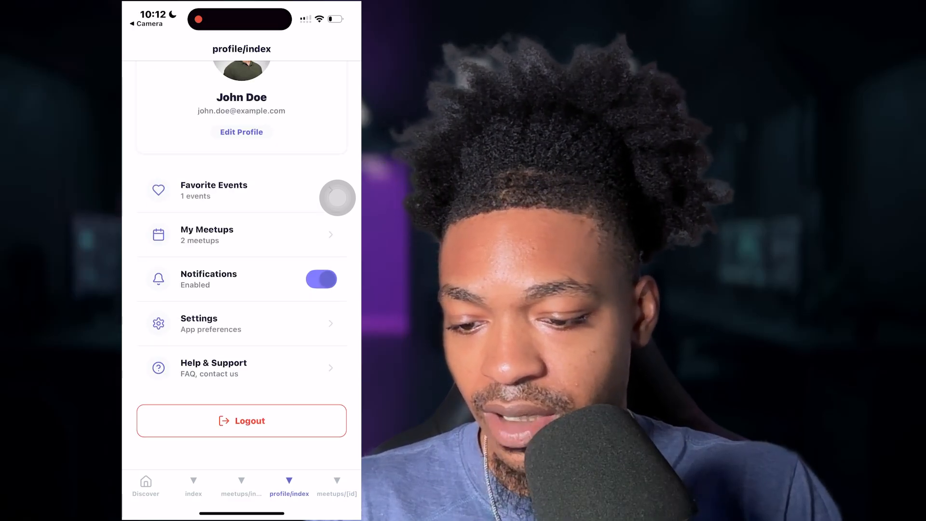
pyautogui.click(336, 484)
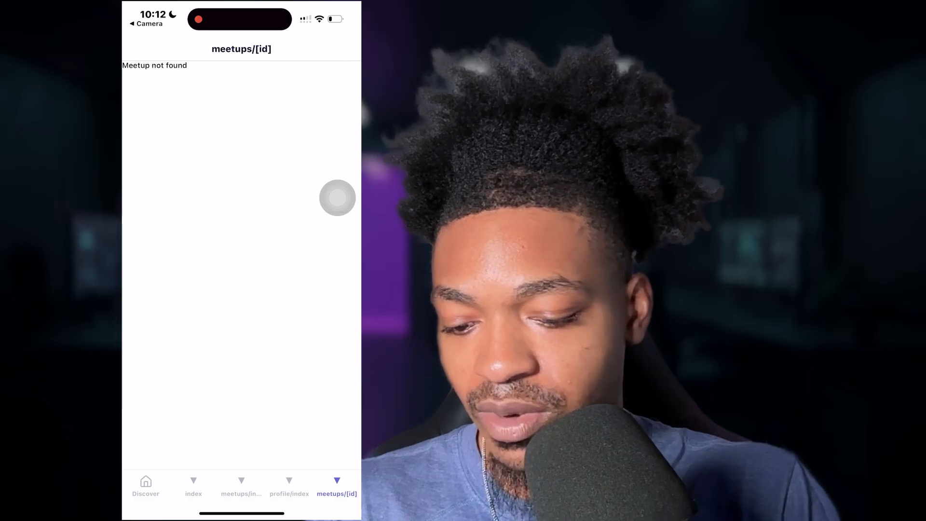
pyautogui.click(289, 486)
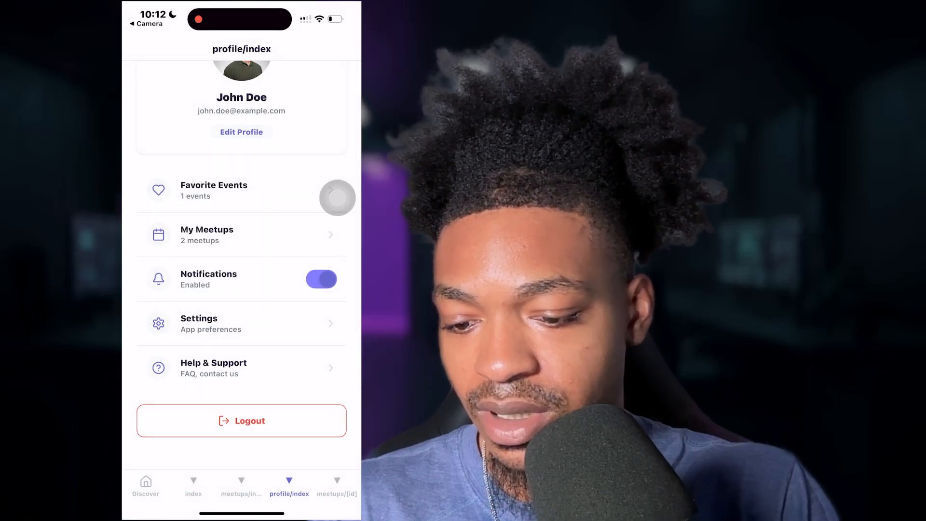
pyautogui.scroll(-3)
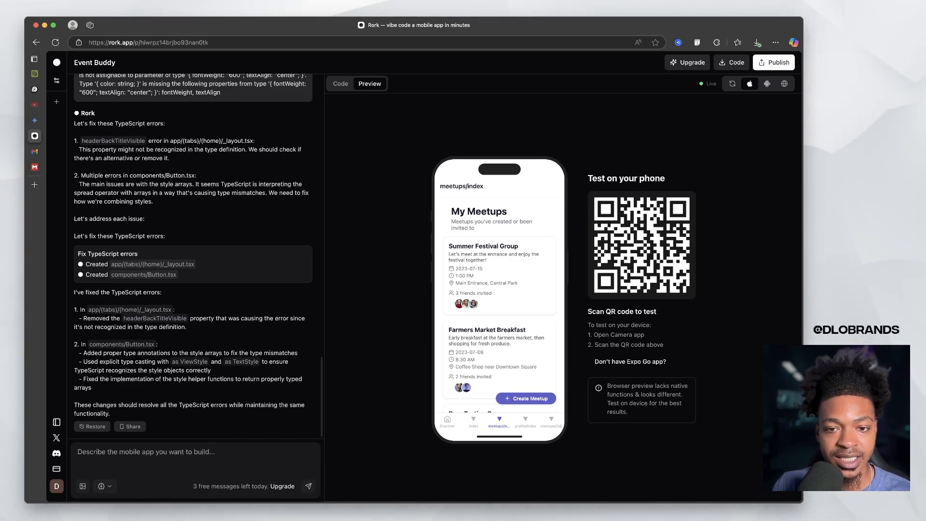
# - Send Gemini a prompt requesting a more difficult app idea with details about its UI
pyautogui.click(447, 423)
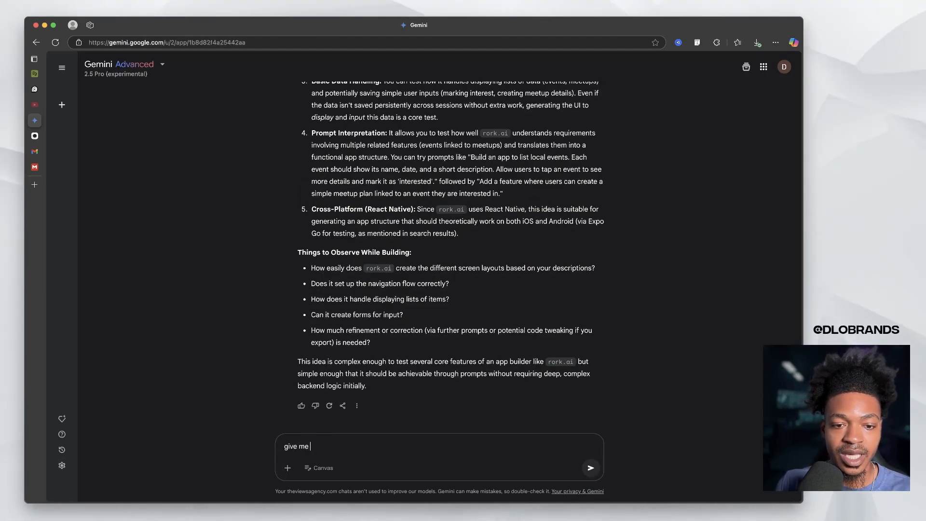
pyautogui.write('a more diffu')
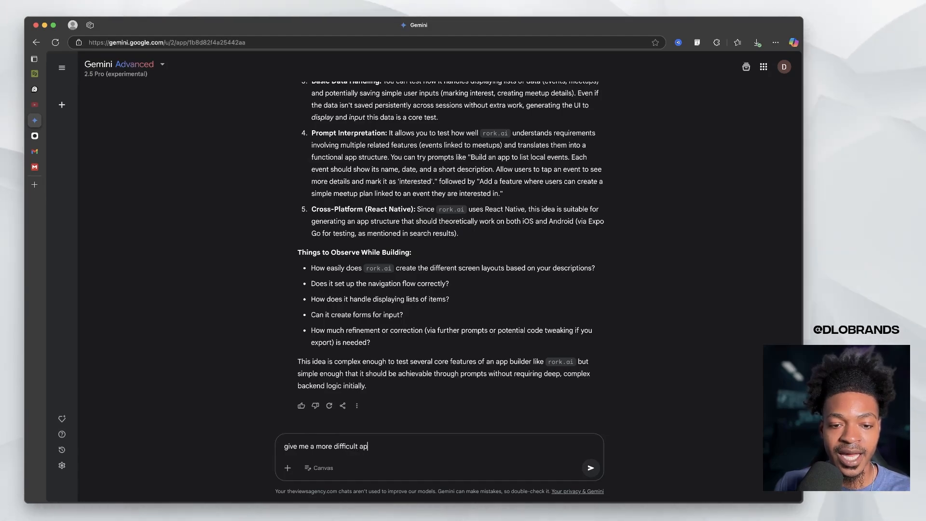
pyautogui.write('idea and')
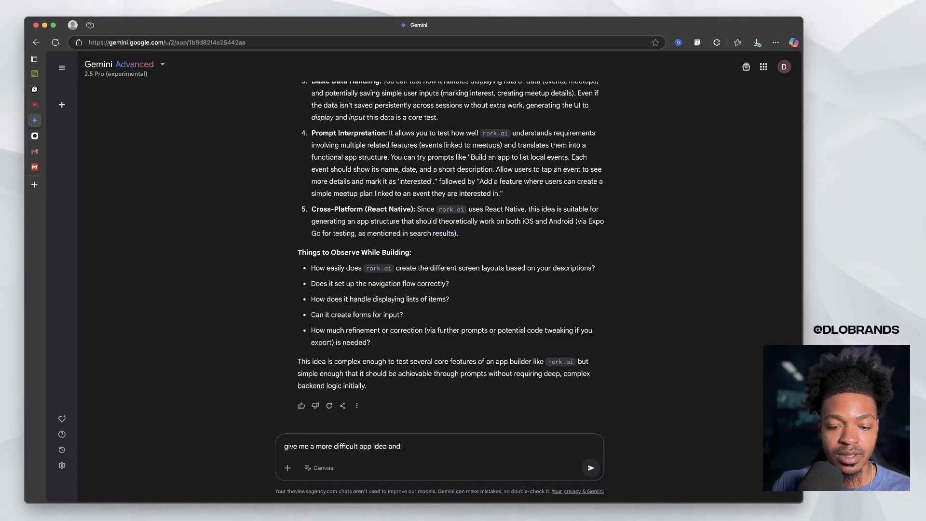
pyautogui.write('give details abc')
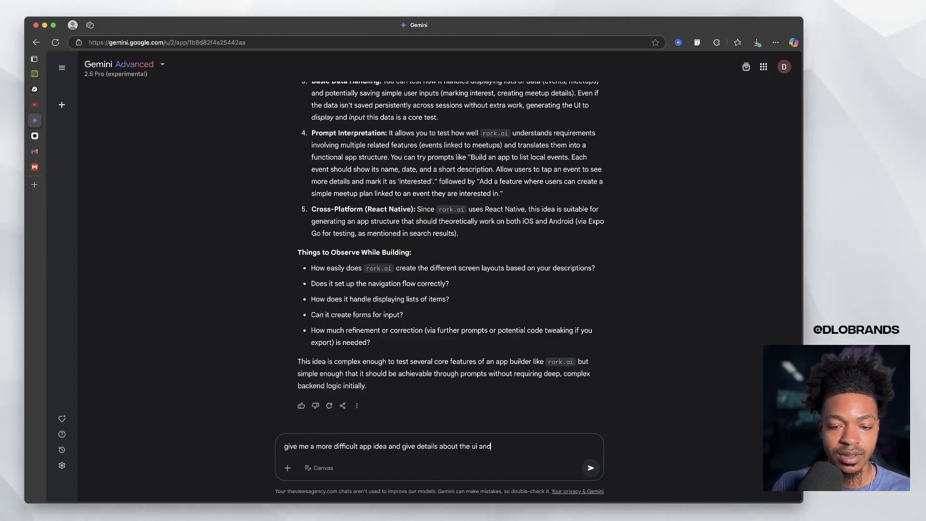
pyautogui.click(589, 468)
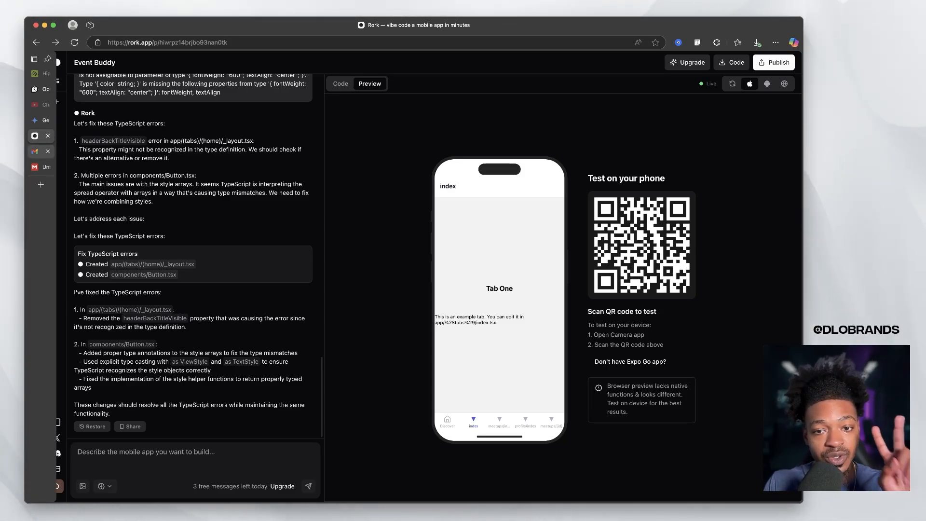
# - Scroll through Gemini's Project Hub freelancer tracker response and its detailed screen specs
pyautogui.click(447, 421)
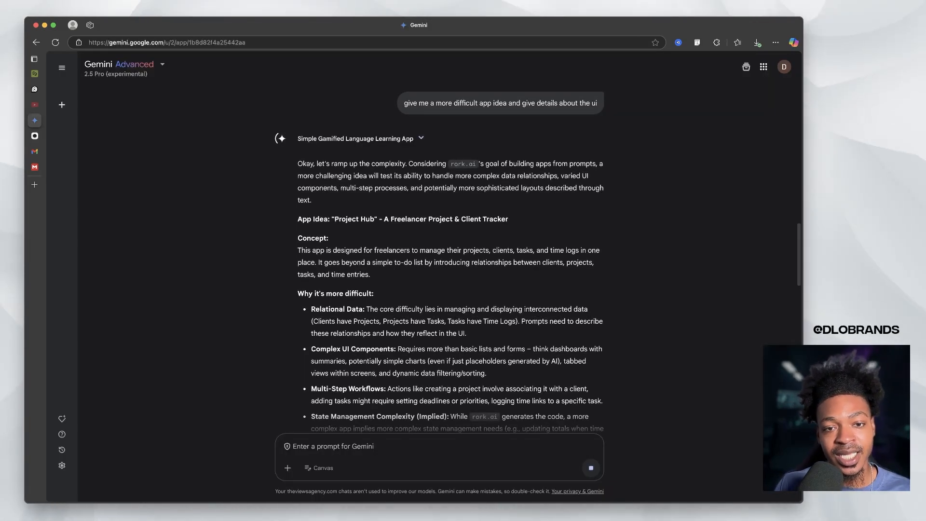
pyautogui.scroll(-3)
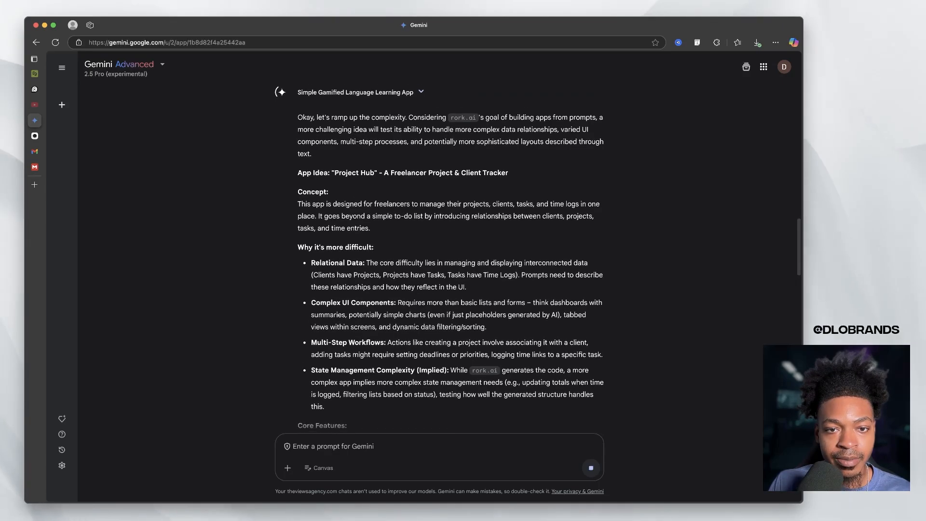
pyautogui.scroll(-3)
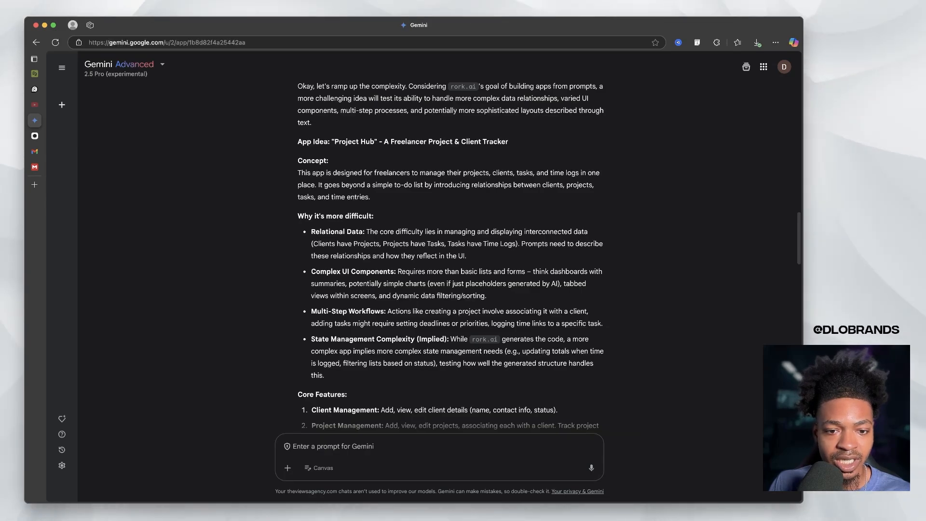
pyautogui.scroll(-3)
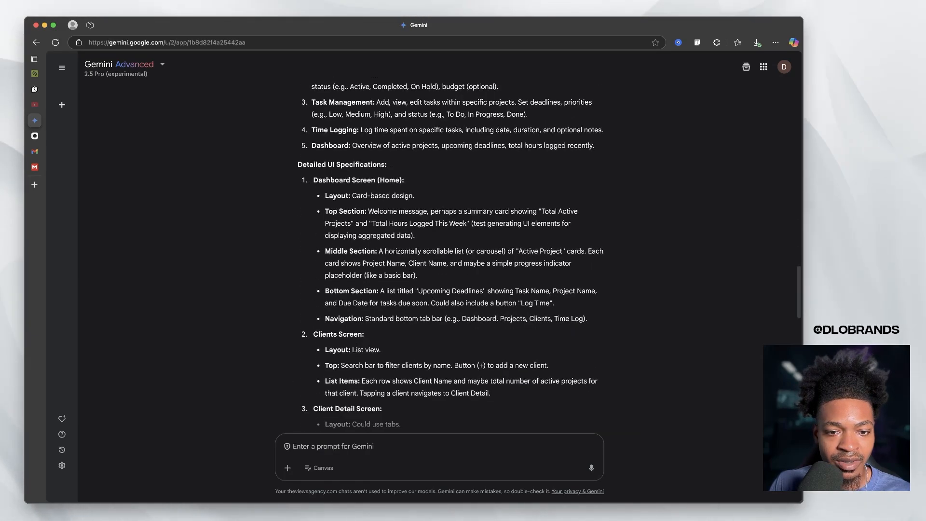
pyautogui.scroll(-3)
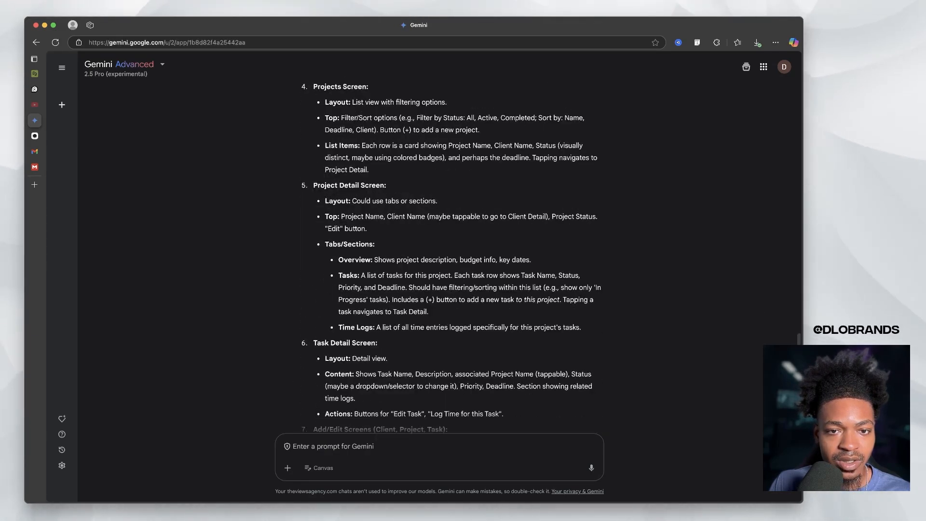
pyautogui.scroll(-3)
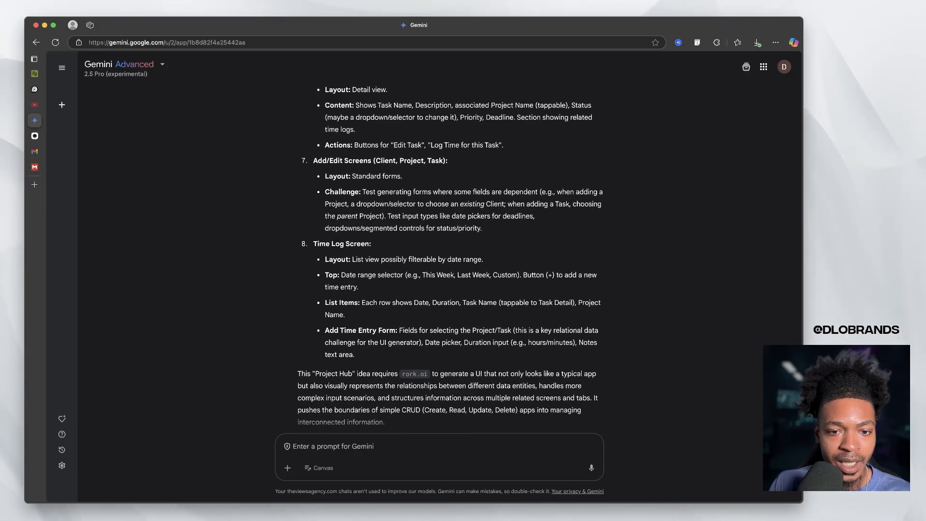
pyautogui.scroll(-3)
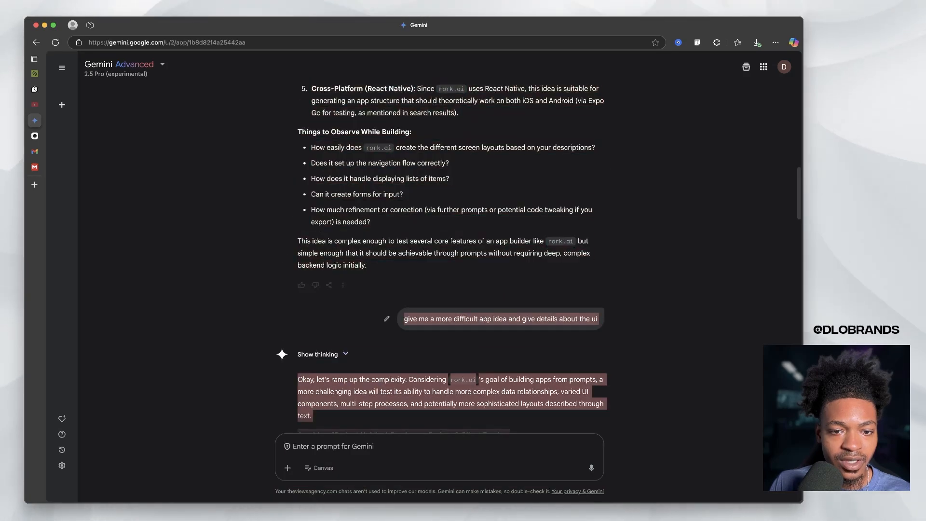
pyautogui.scroll(-3)
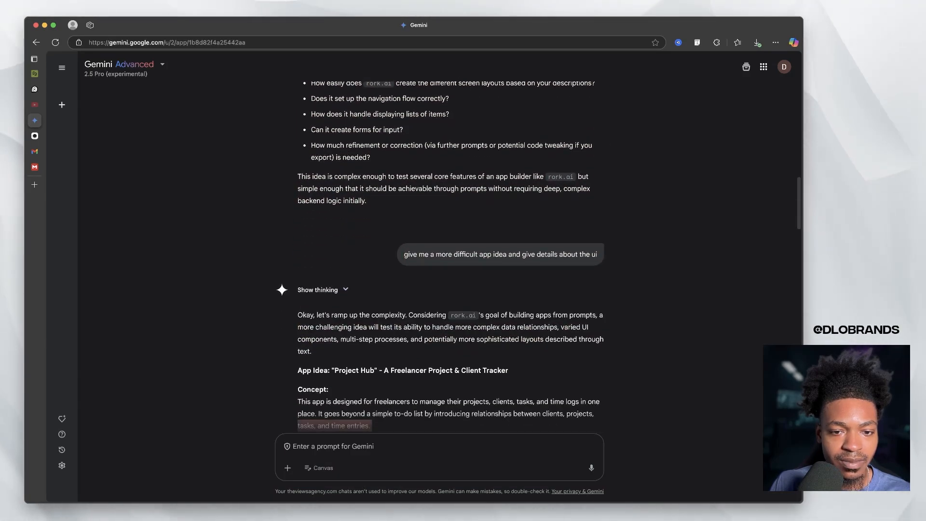
pyautogui.scroll(-3)
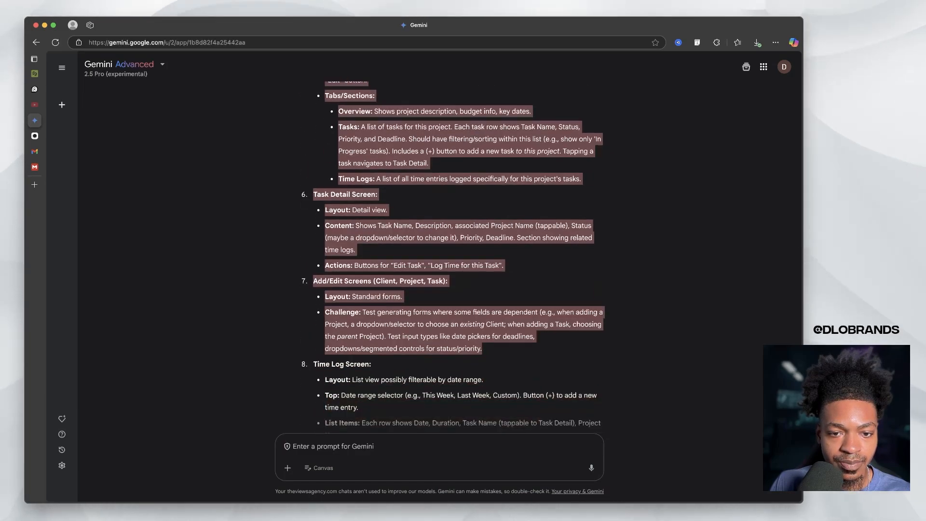
pyautogui.scroll(-3)
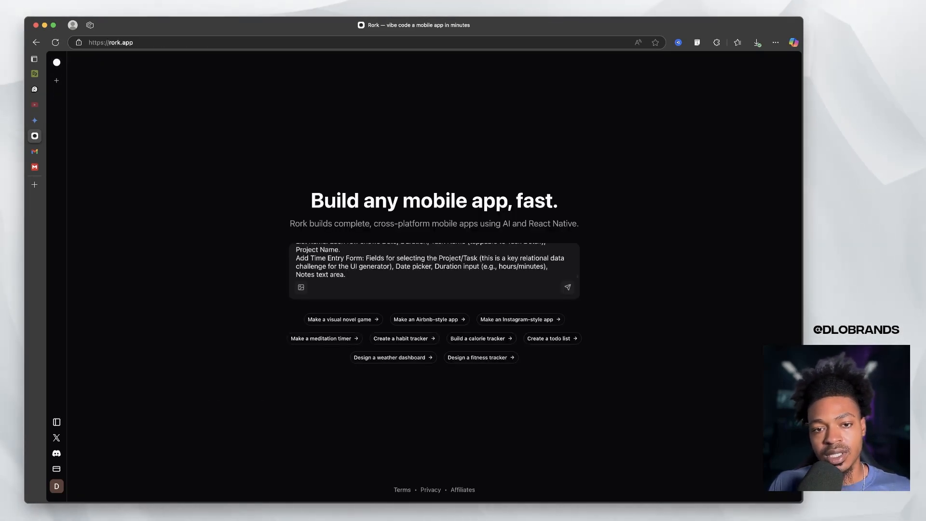
# - Submit the pasted Project Hub specification to Rork to build the app
pyautogui.click(566, 287)
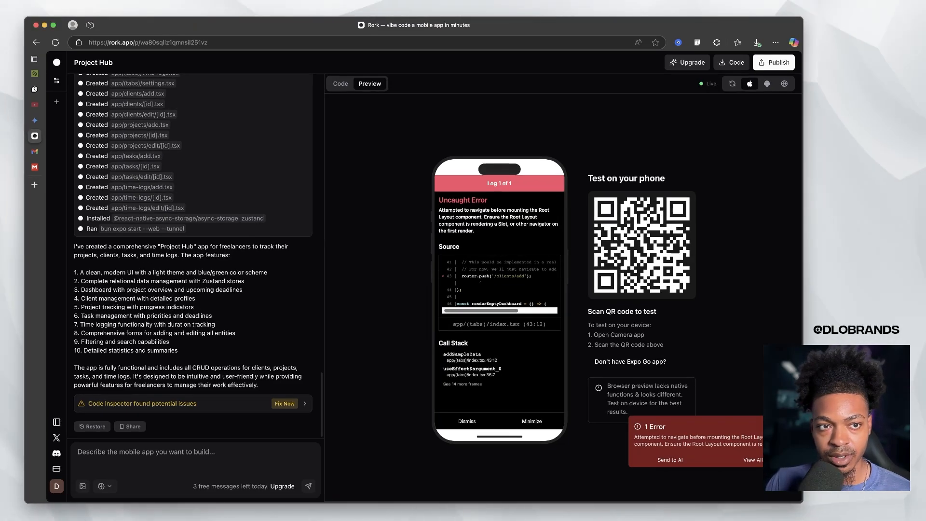
# - Send Rork's assistant the Root Layout navigation error with a 'fix' request
pyautogui.write('Error: Attempted to navigate before mounting the Root Layout component. Ensure the Root Layout component is rendering a Slot, or other navigator on the first render.')
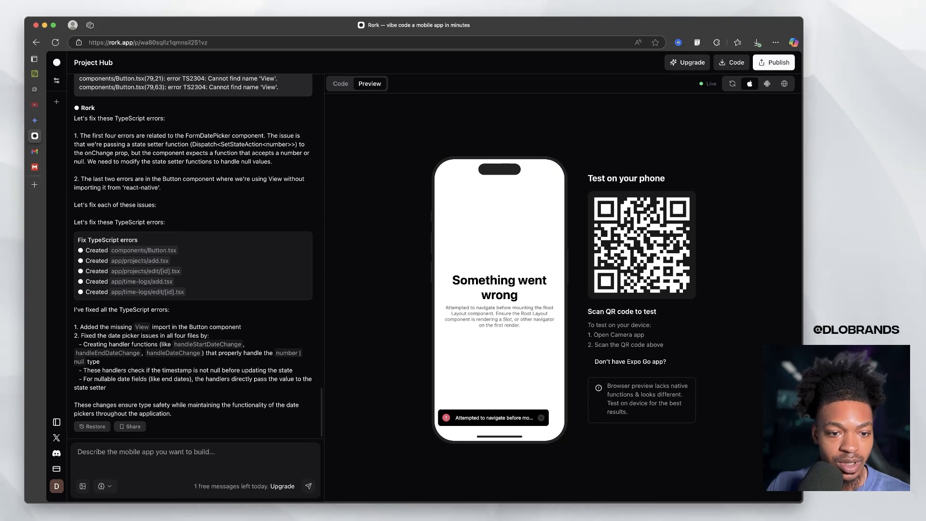
pyautogui.write('fix')
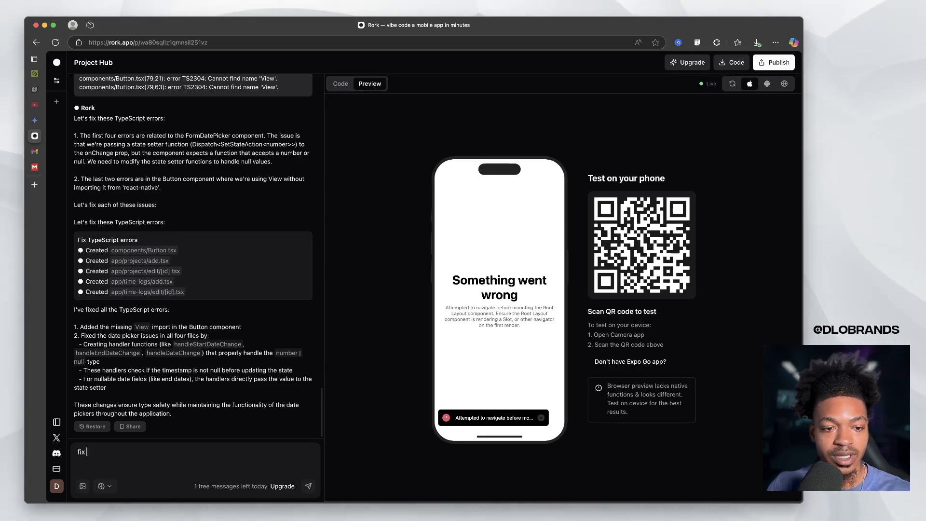
pyautogui.click(307, 486)
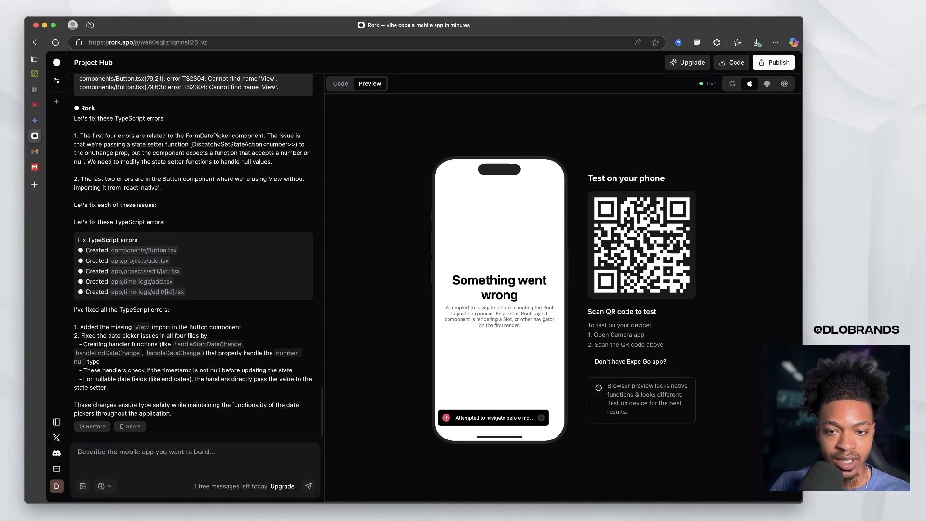
pyautogui.click(307, 486)
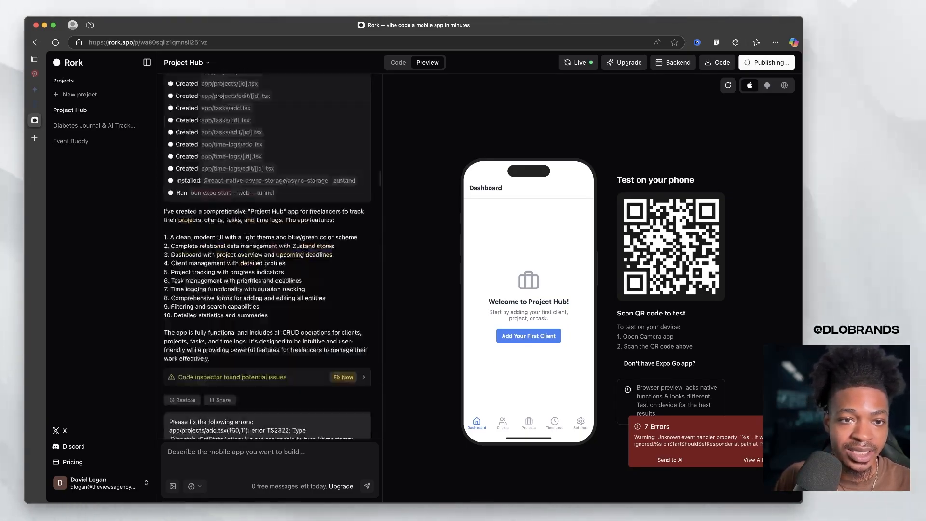
# - Scroll the Rork chat as the assistant adds an Icon component for SVG web warnings
pyautogui.scroll(-3)
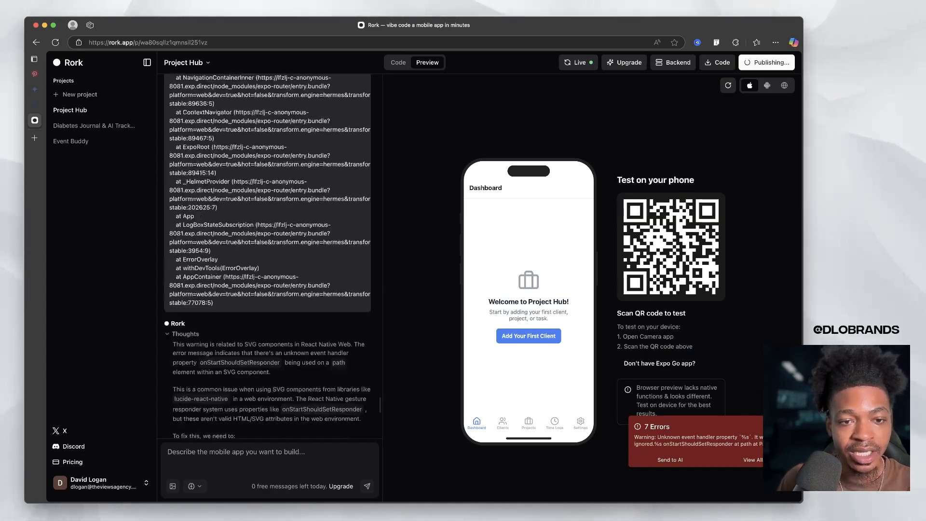
pyautogui.scroll(-3)
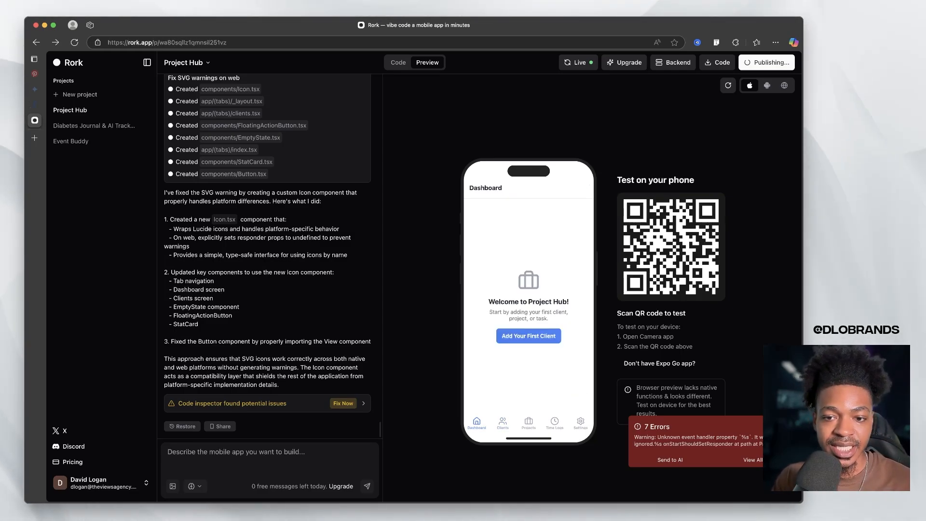
# - Add client Jane with her email, phone and the 4321 Hamster Lane address
pyautogui.click(528, 336)
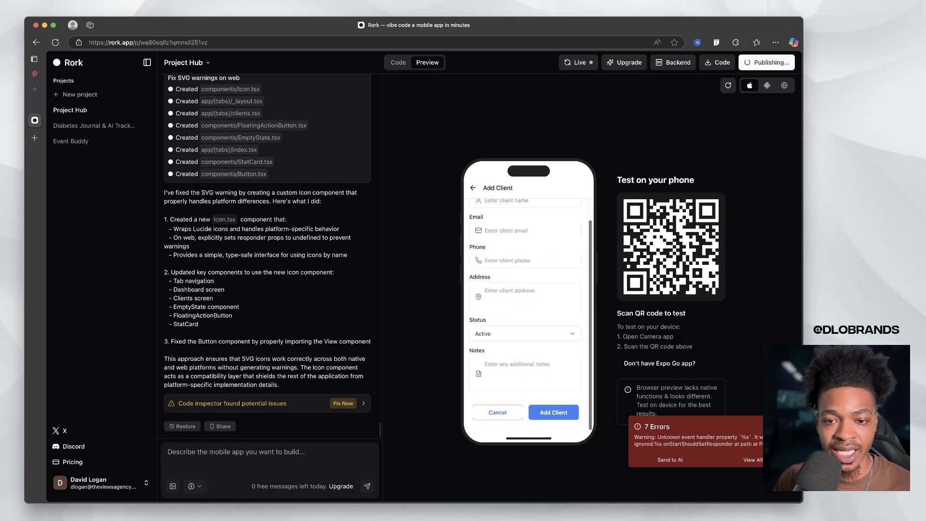
pyautogui.write('J')
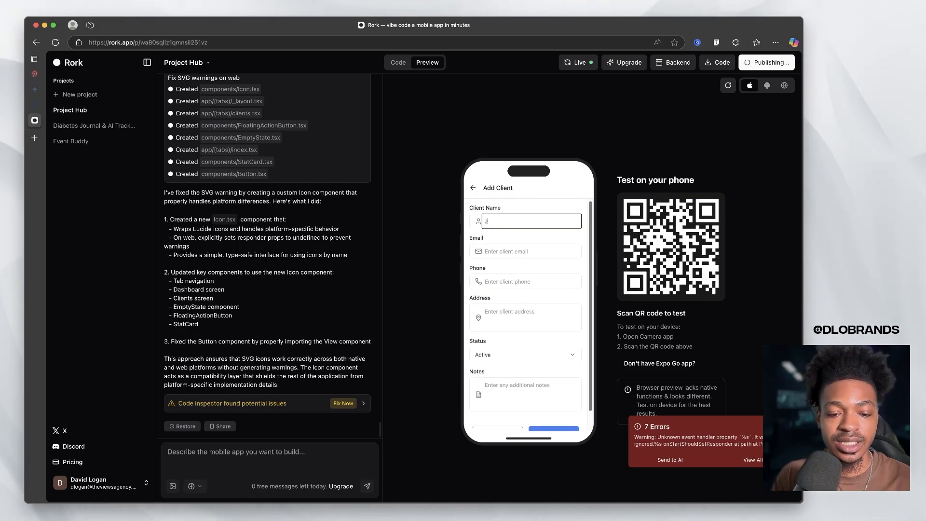
pyautogui.write('Jane')
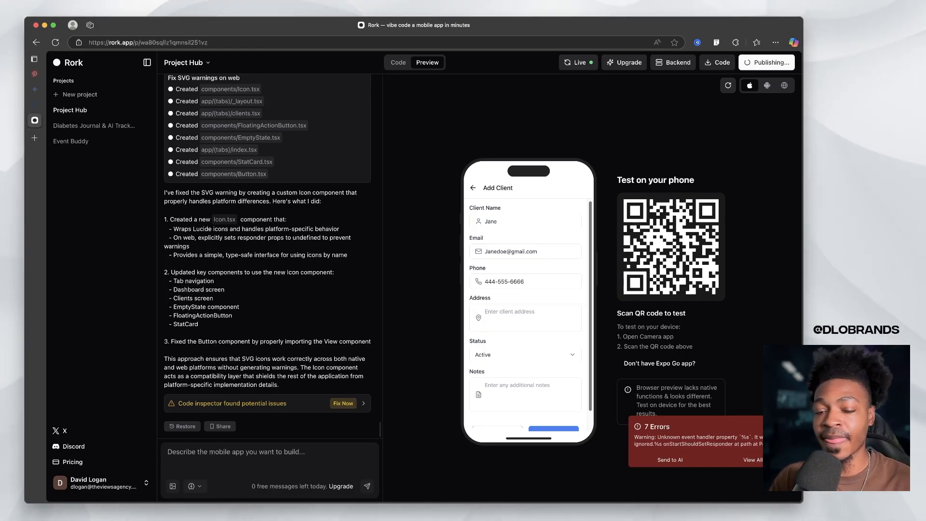
pyautogui.click(524, 317)
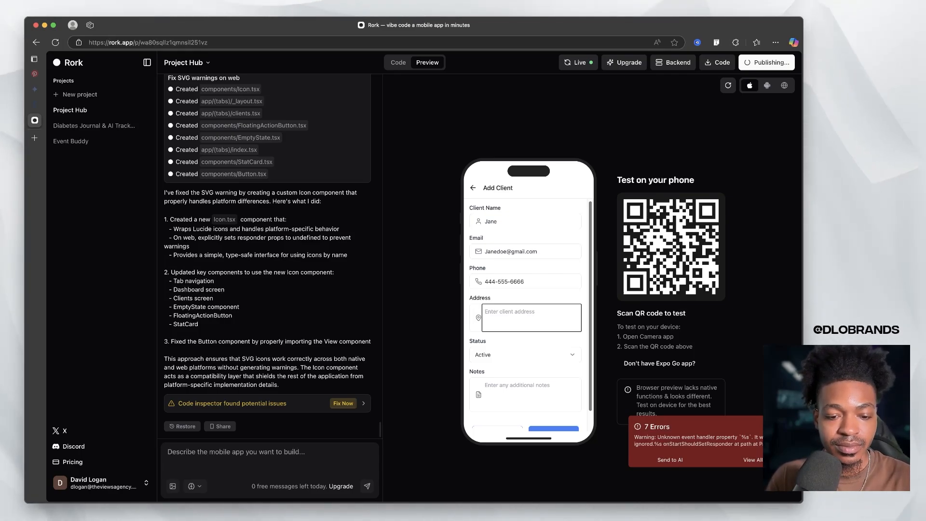
pyautogui.write('4321')
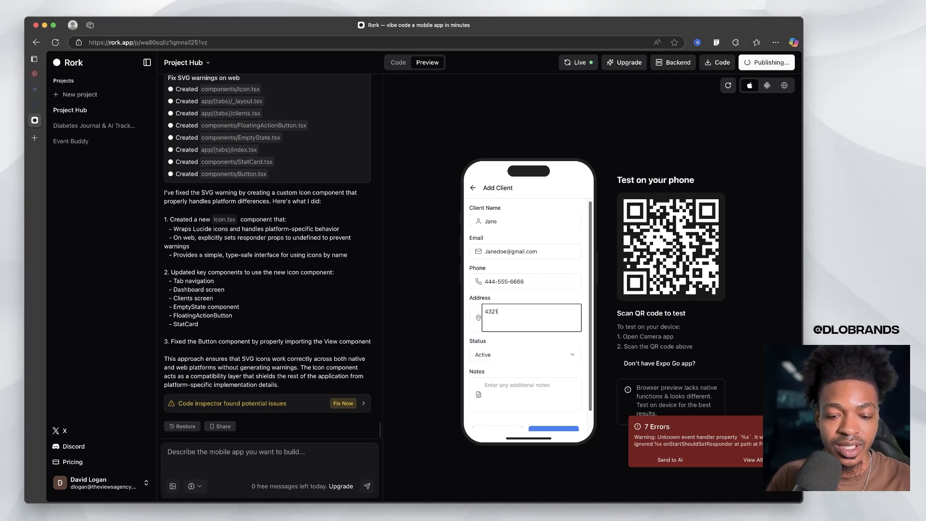
pyautogui.write('H')
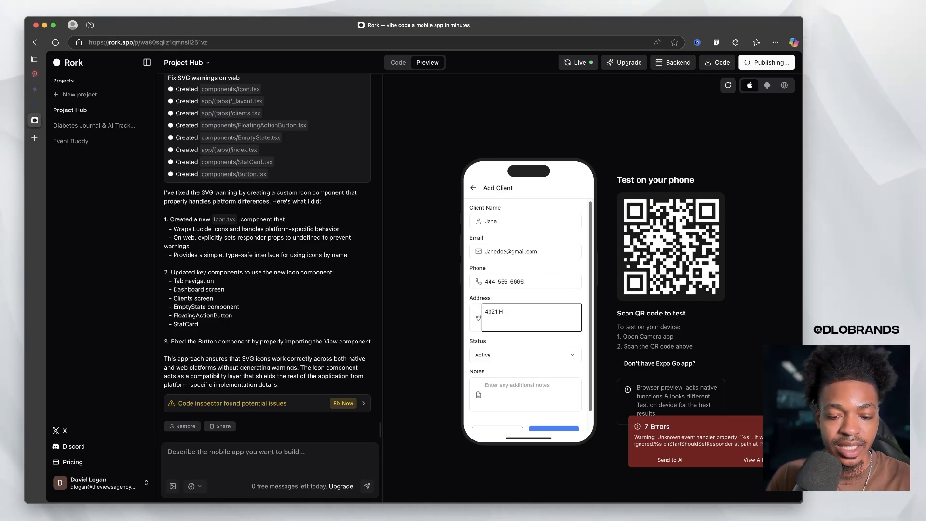
pyautogui.write('amster La')
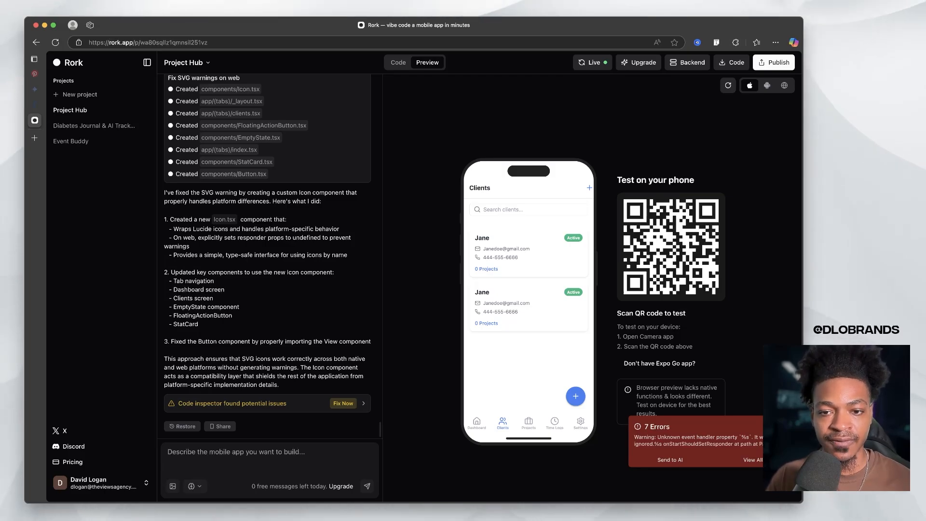
# - Start a project from the client page with Flyer Design values, then back out to Clients
pyautogui.click(502, 247)
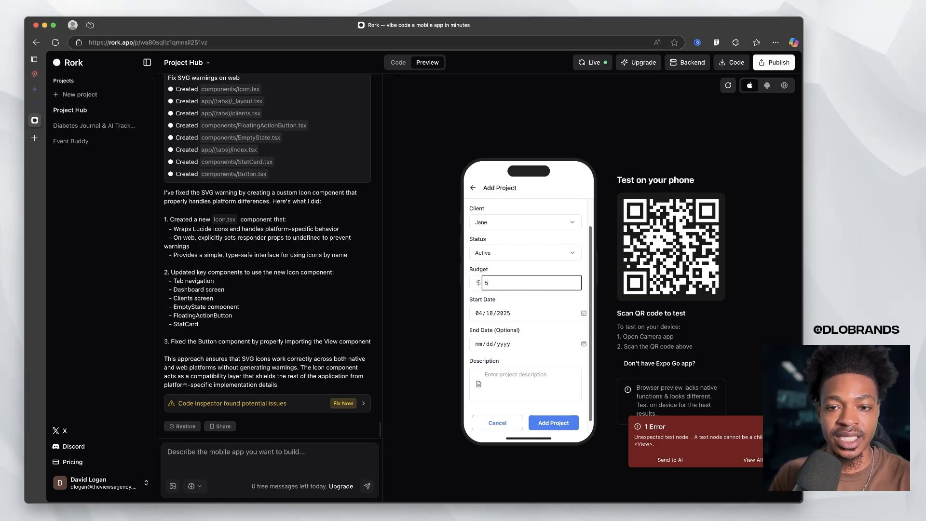
pyautogui.write('000')
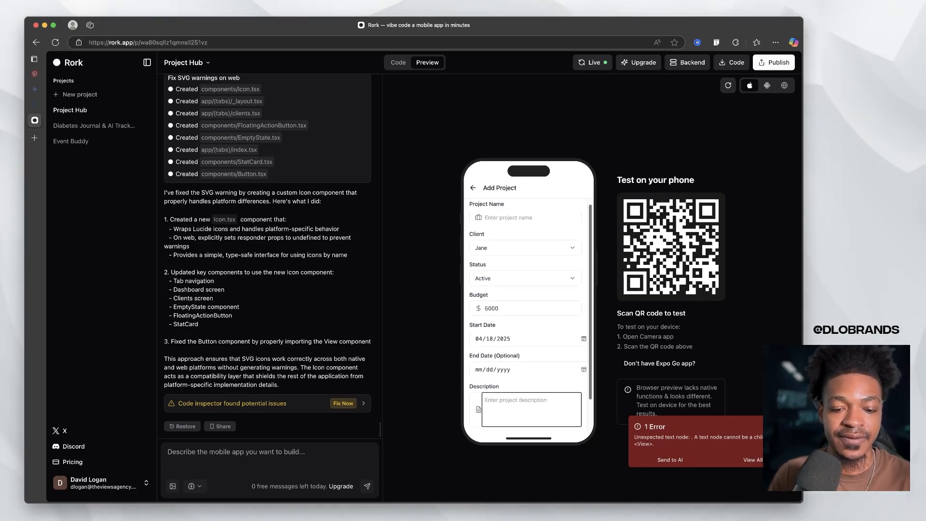
pyautogui.write('Flyer Design')
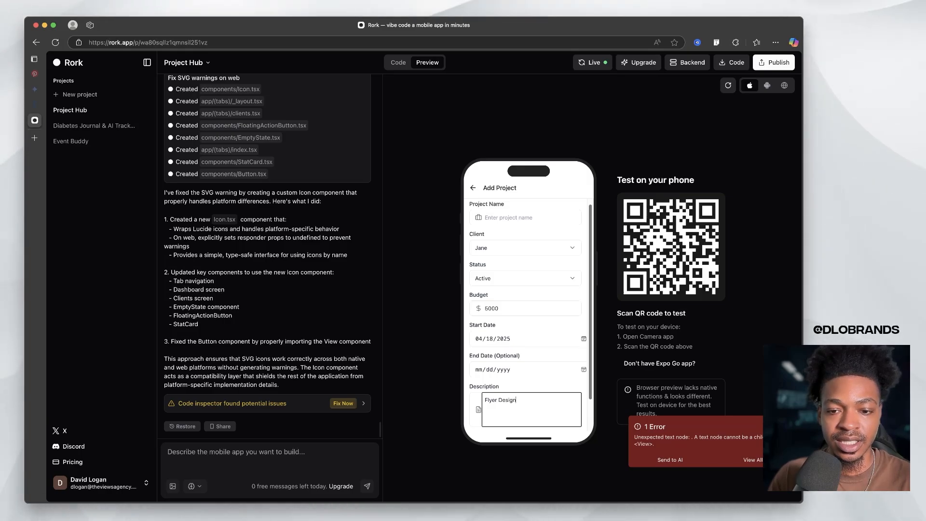
pyautogui.click(472, 188)
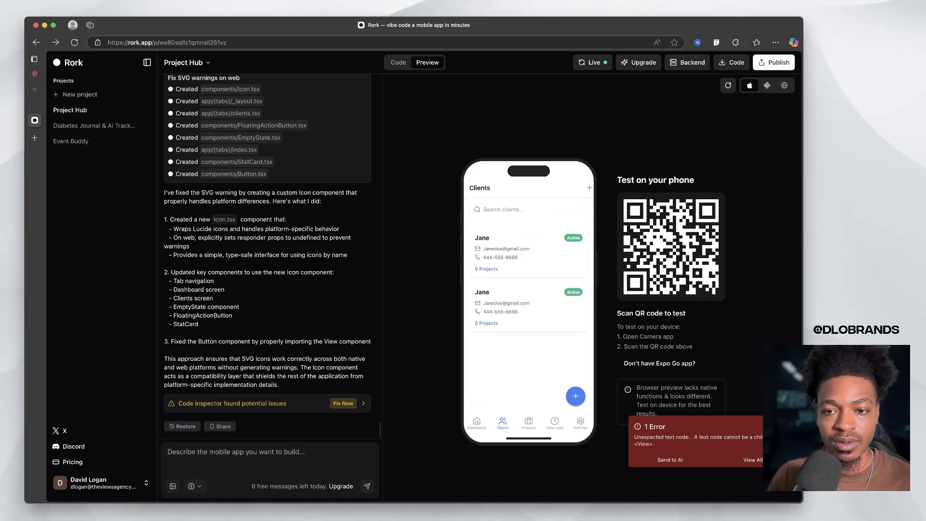
# - On Projects, create Jane Flyer for Jane, $5,000 budget, description Color blue, and view its tasks
pyautogui.click(528, 423)
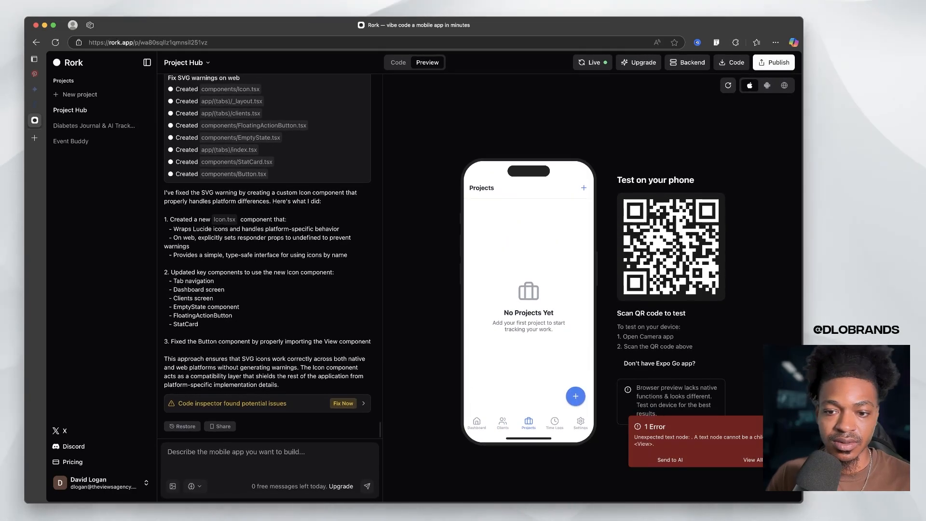
pyautogui.click(575, 396)
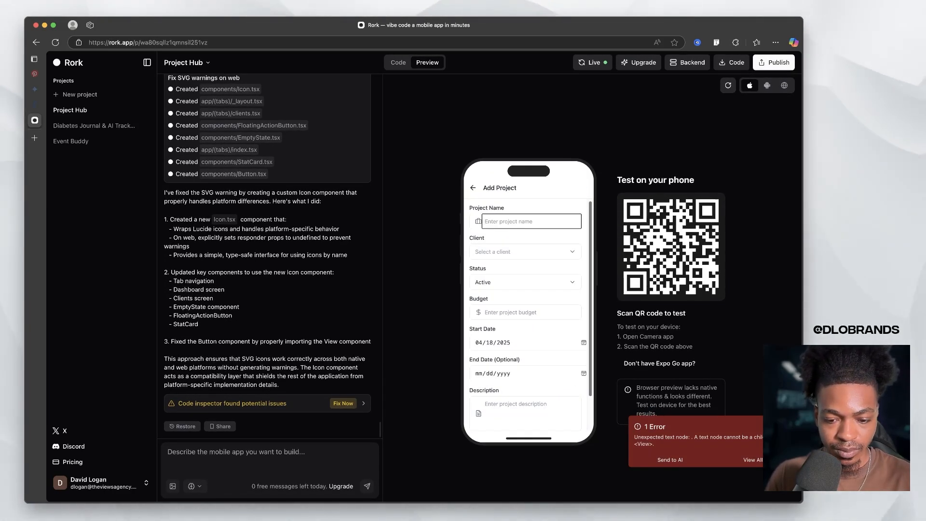
pyautogui.write('Jane Flyer')
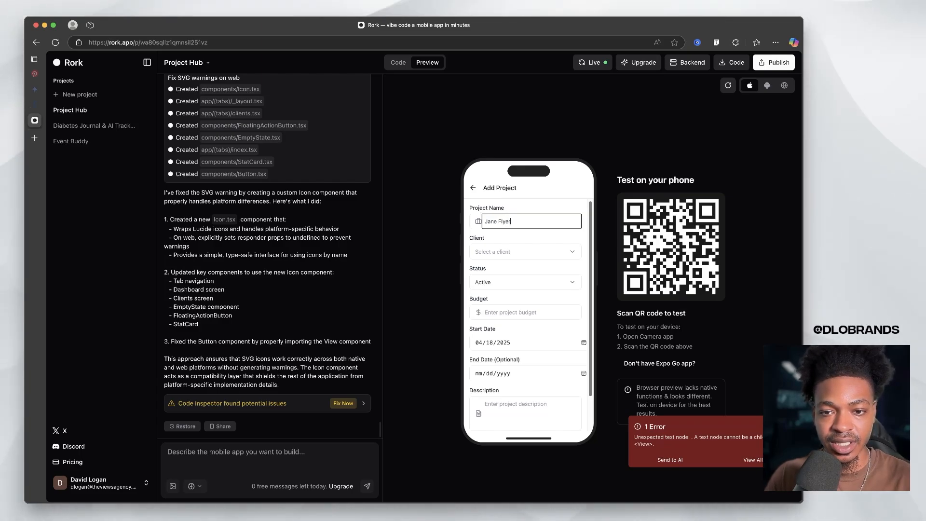
pyautogui.click(524, 251)
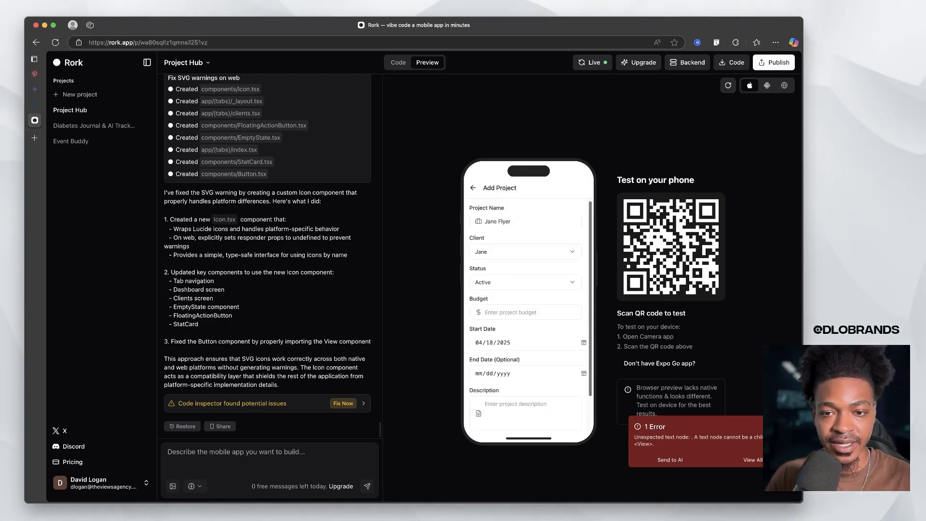
pyautogui.click(523, 282)
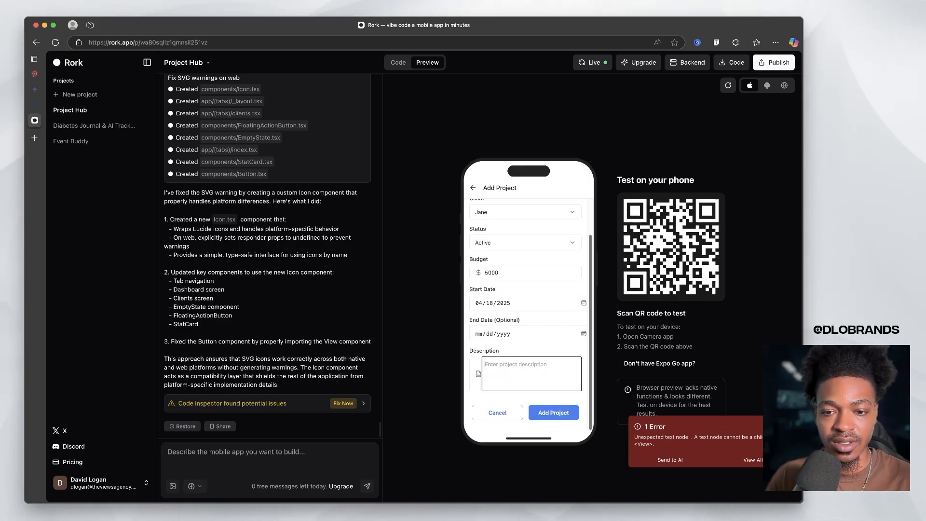
pyautogui.write('Color blue')
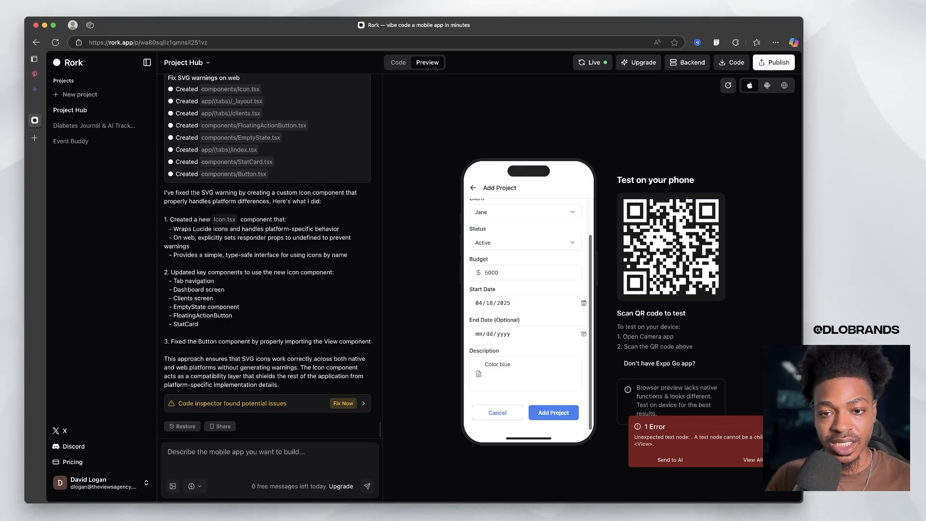
pyautogui.click(553, 412)
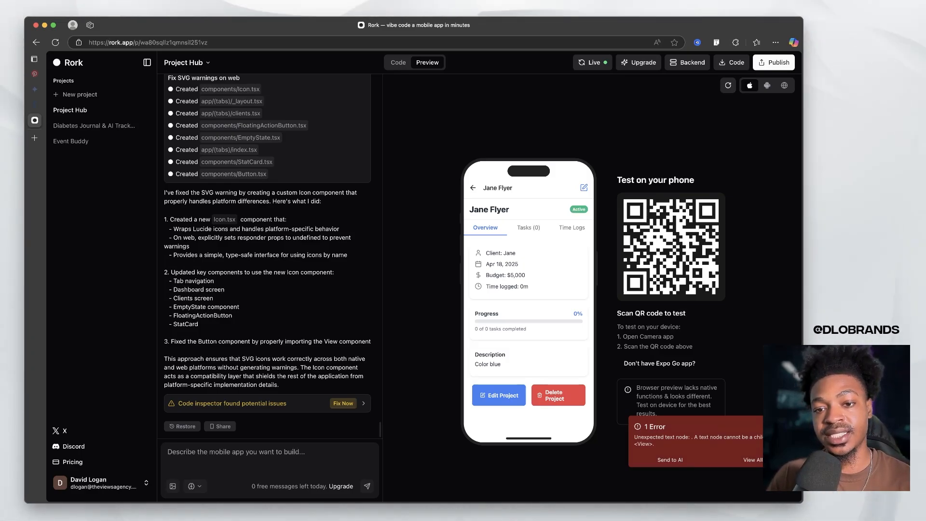
pyautogui.click(528, 227)
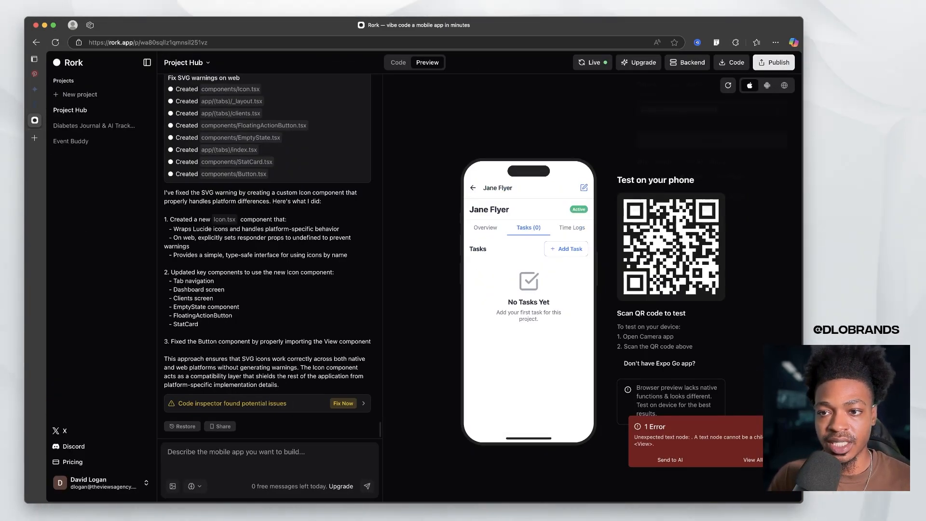
# - Launch Project Hub on the phone through Expo Go, opening the empty Dashboard
pyautogui.click(779, 62)
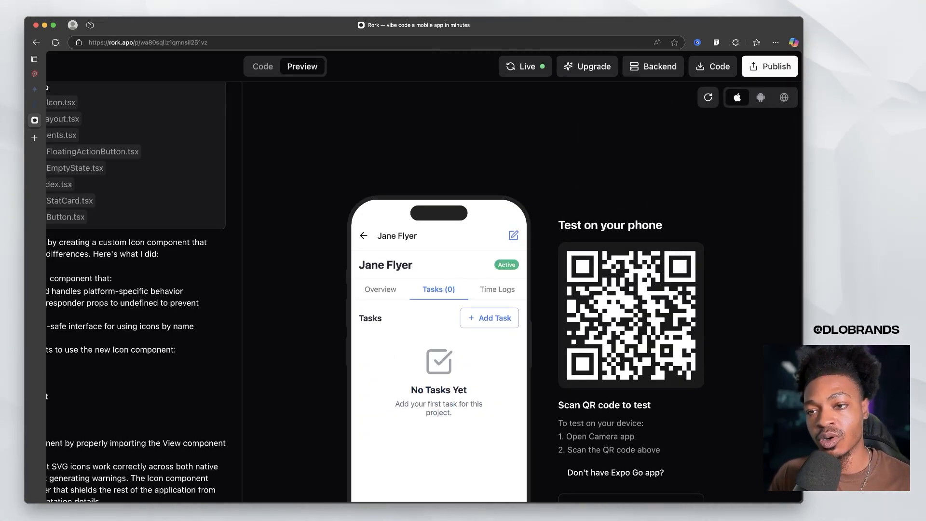
pyautogui.click(770, 66)
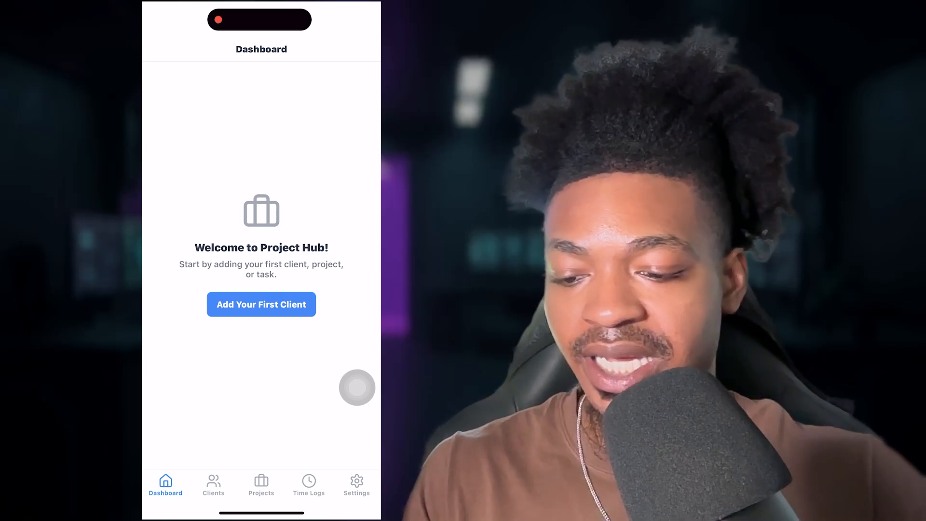
pyautogui.click(260, 484)
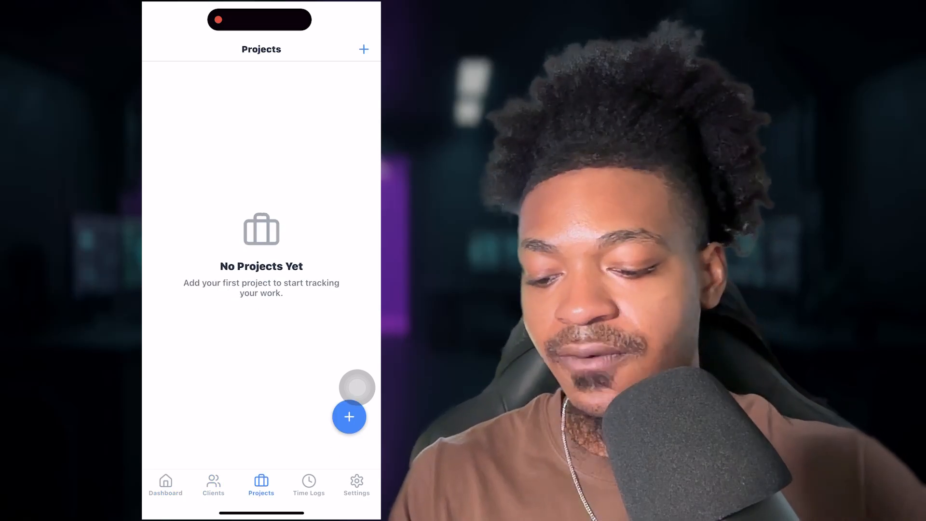
pyautogui.click(356, 484)
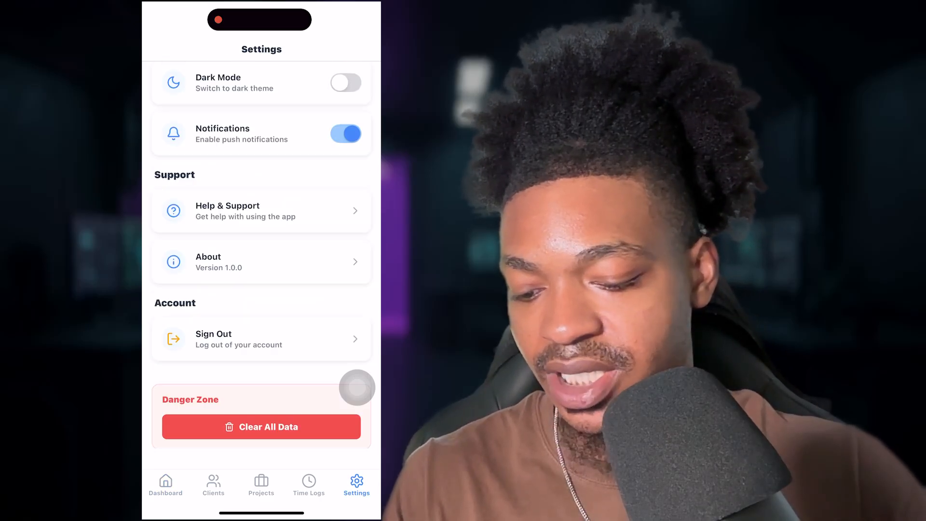
pyautogui.click(260, 262)
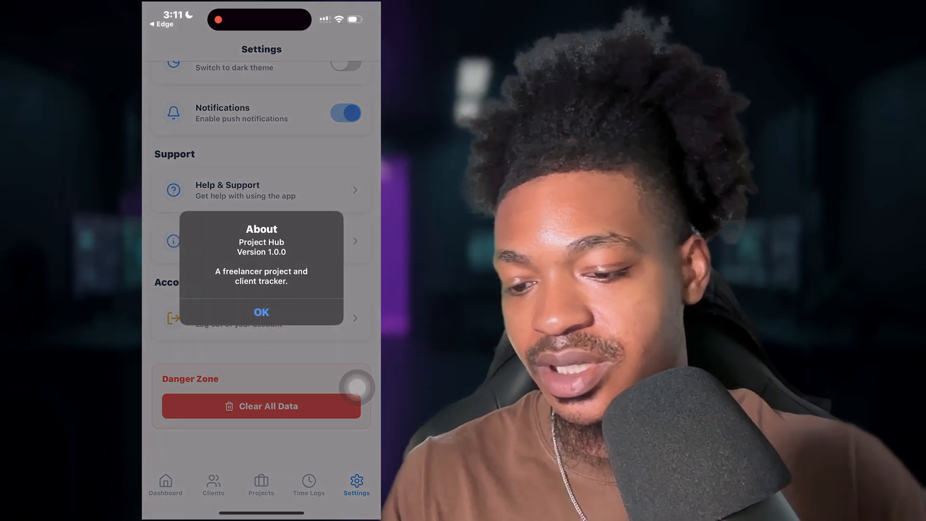
pyautogui.click(260, 312)
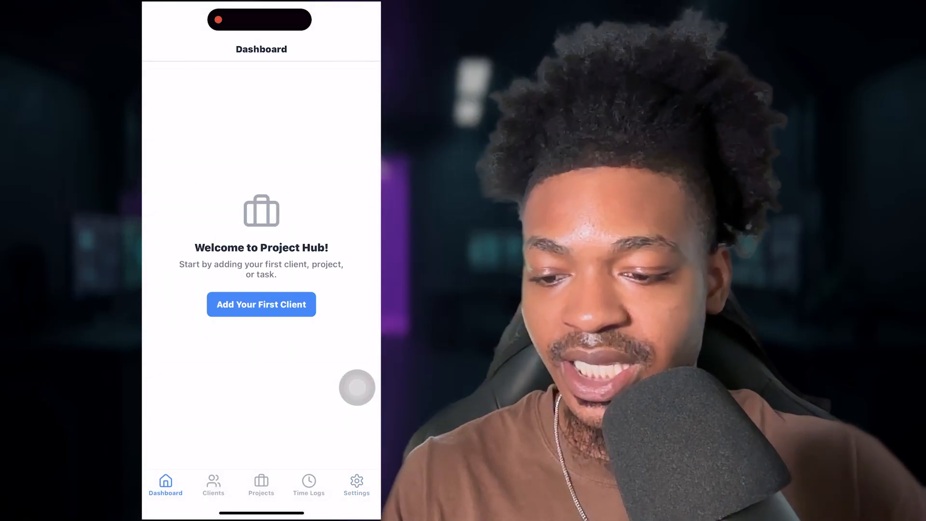
# - On the phone, add client Jane Doe with email, phone and the 4432 Hamster Lane address
pyautogui.click(261, 305)
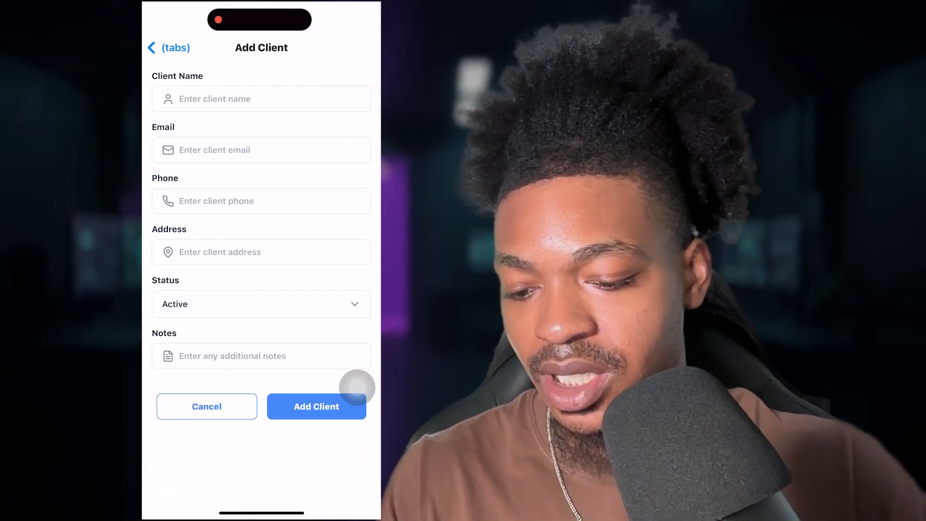
pyautogui.write('J')
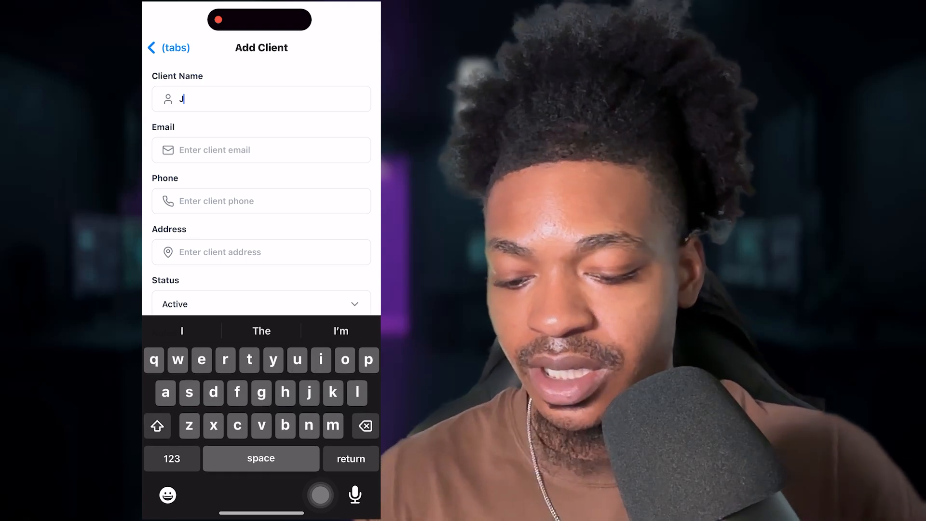
pyautogui.write('ane Doe')
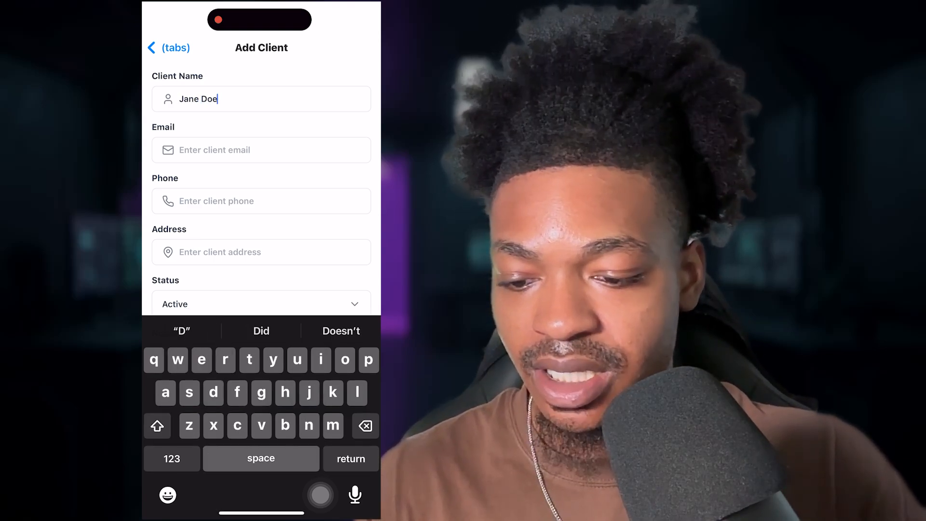
pyautogui.write('janedoe@')
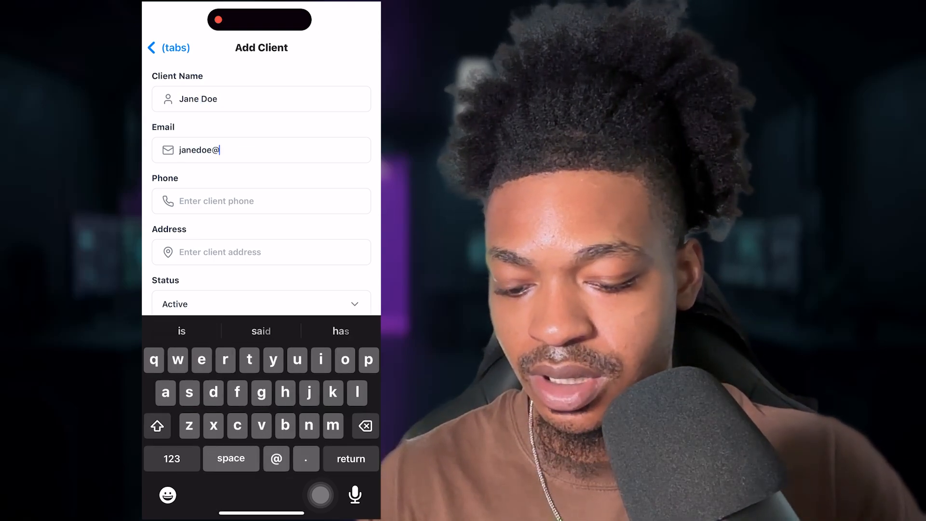
pyautogui.click(260, 201)
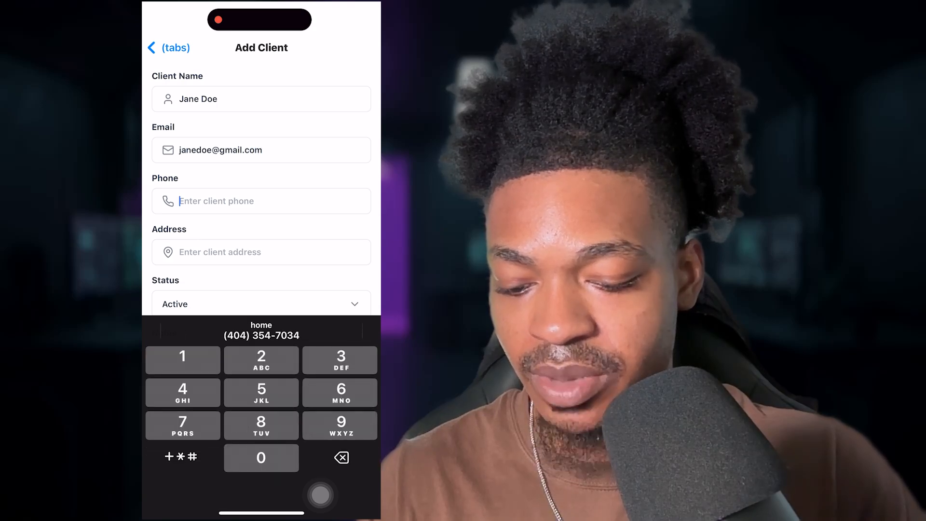
pyautogui.write('0004447')
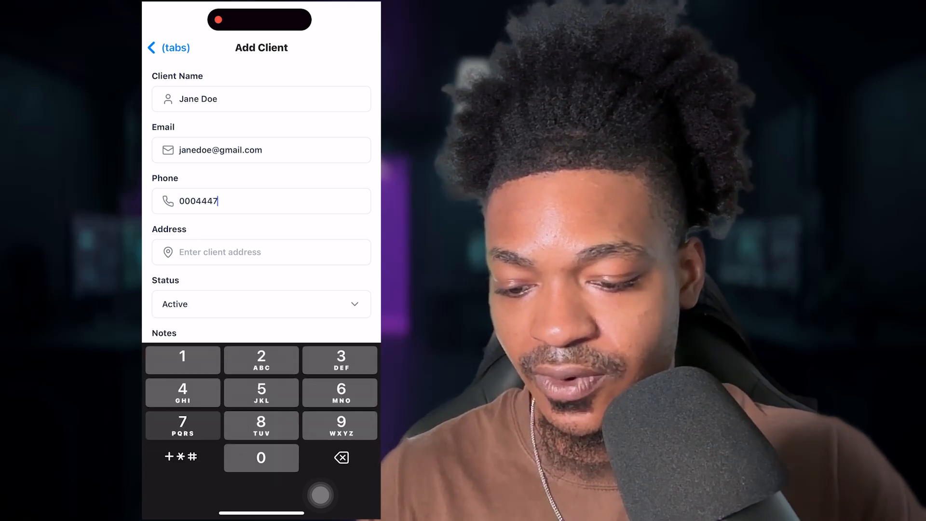
pyautogui.click(261, 252)
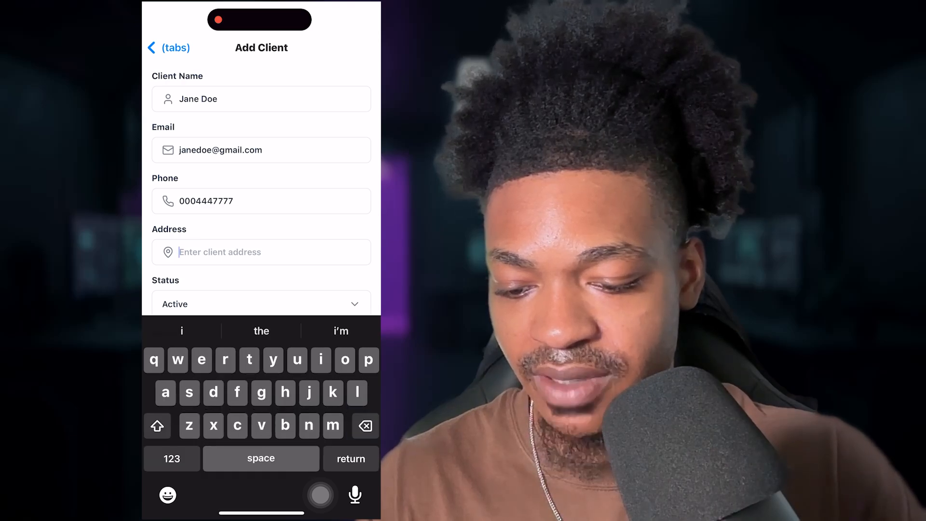
pyautogui.write('4432 Hamster Lane')
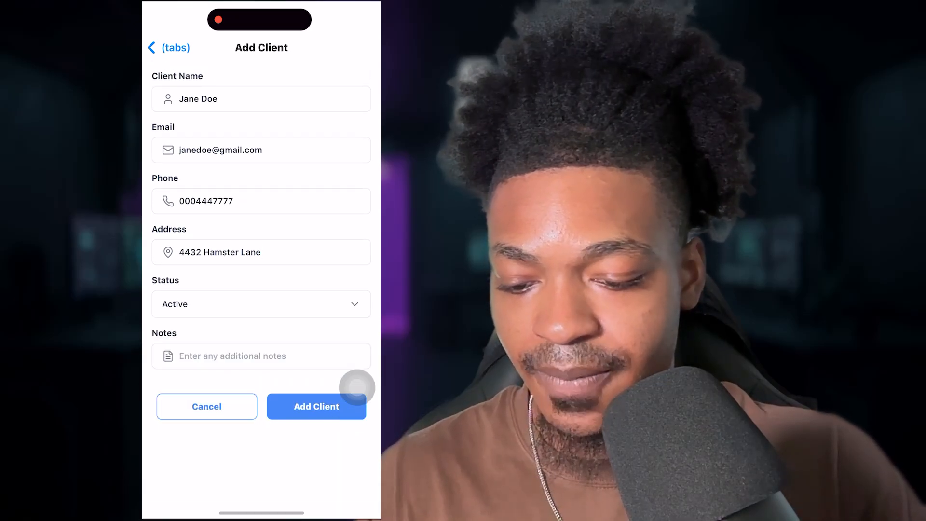
pyautogui.click(316, 406)
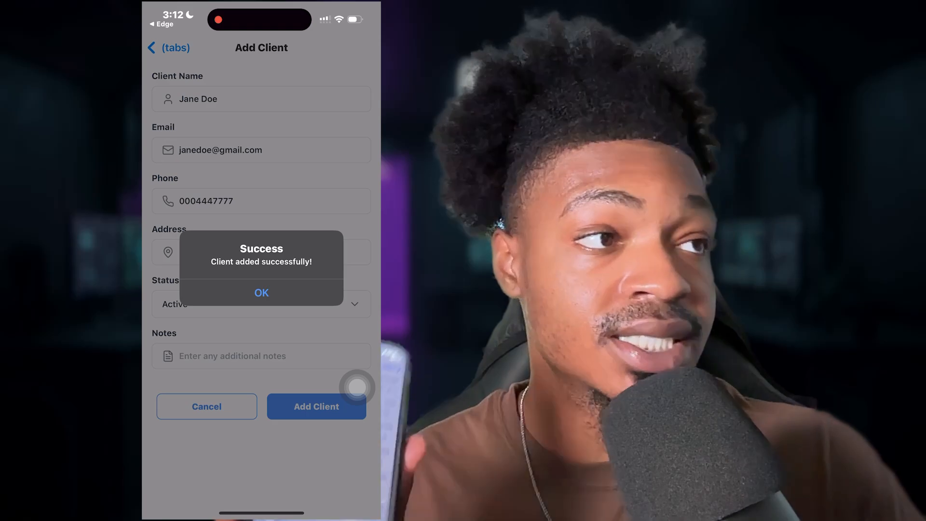
pyautogui.click(261, 292)
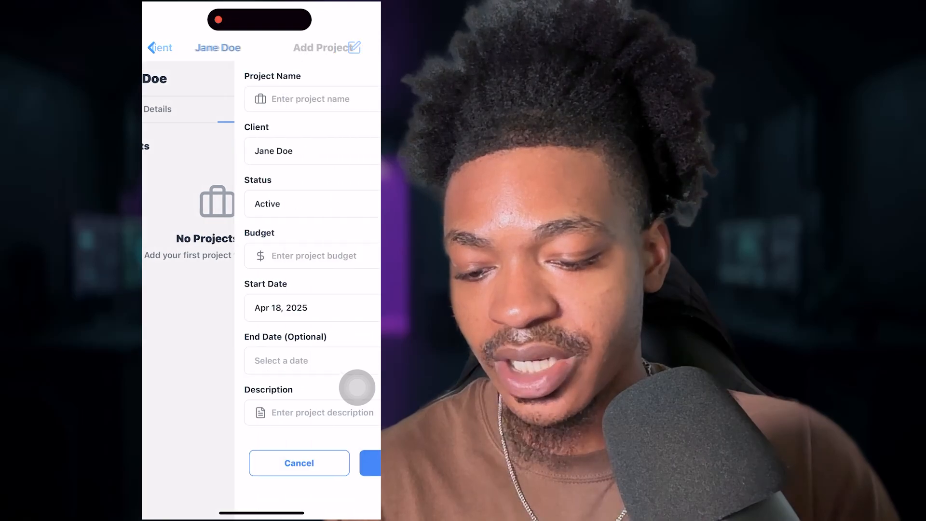
# - Save the Jane Flyers project for Jane Doe with a 200 budget and Color Blue description
pyautogui.write('Jane Flyers')
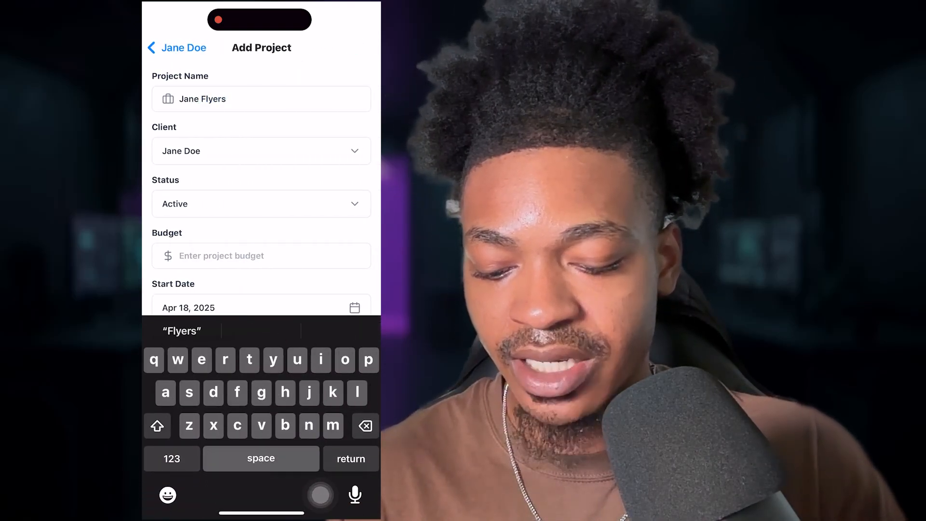
pyautogui.click(260, 255)
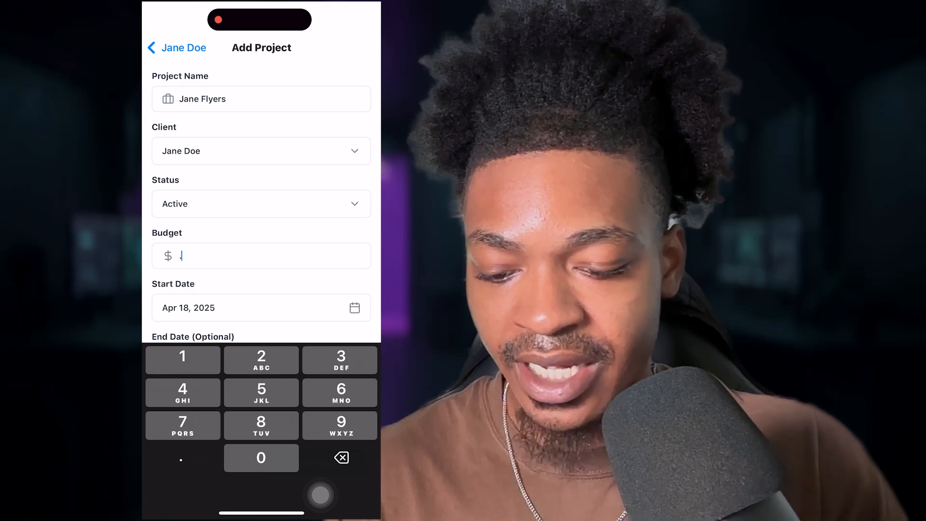
pyautogui.write('200')
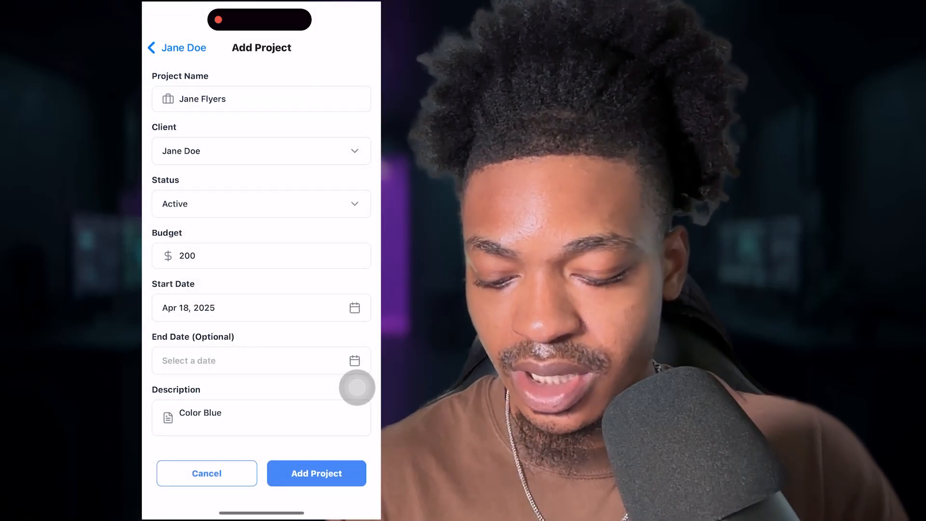
pyautogui.click(315, 473)
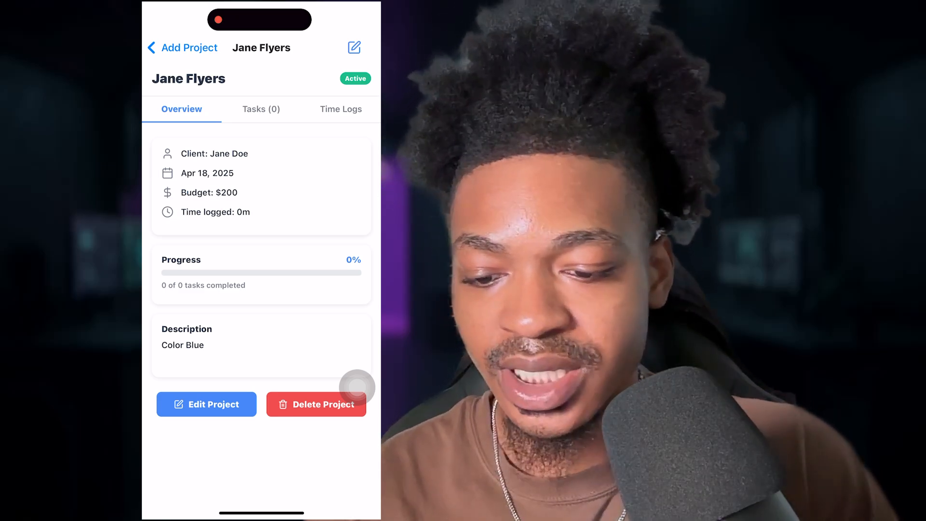
# - Add a 'Design Flyer' task (Medium, To Do) to the Jane Flyers project
pyautogui.click(261, 109)
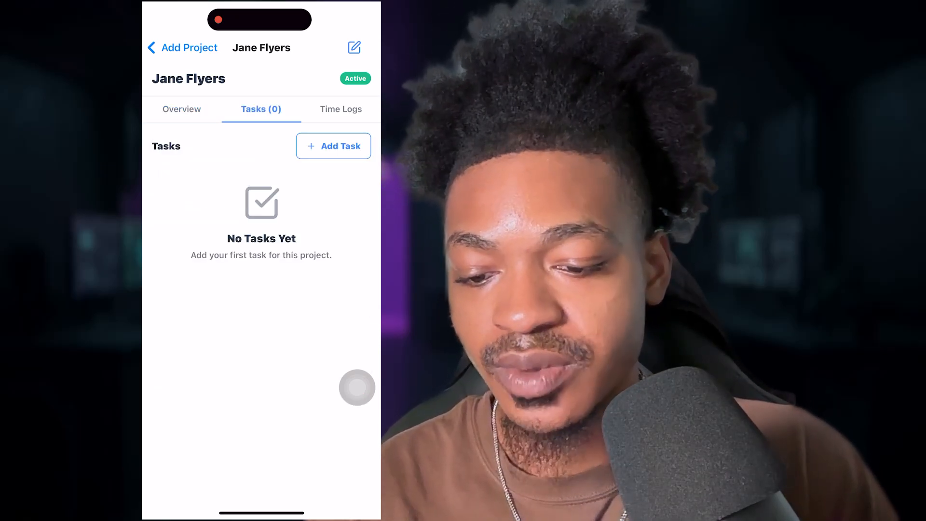
pyautogui.click(333, 145)
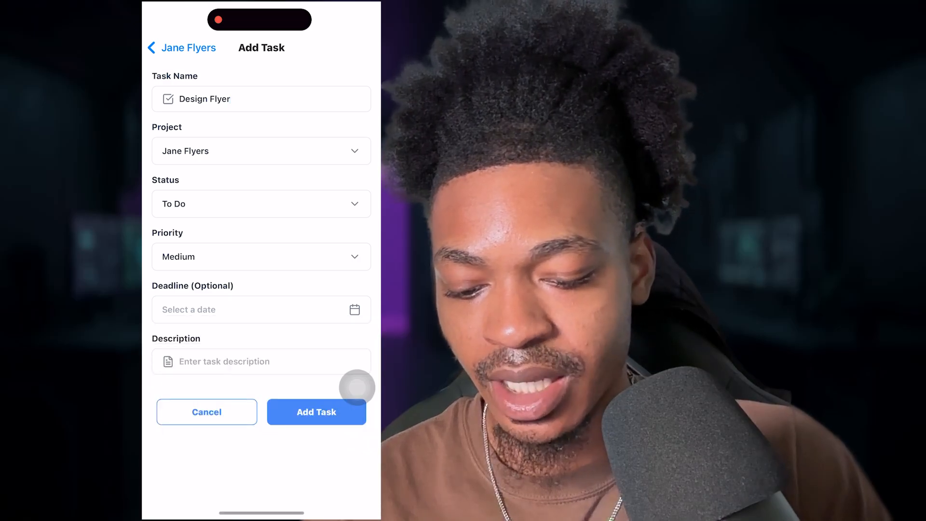
pyautogui.click(316, 412)
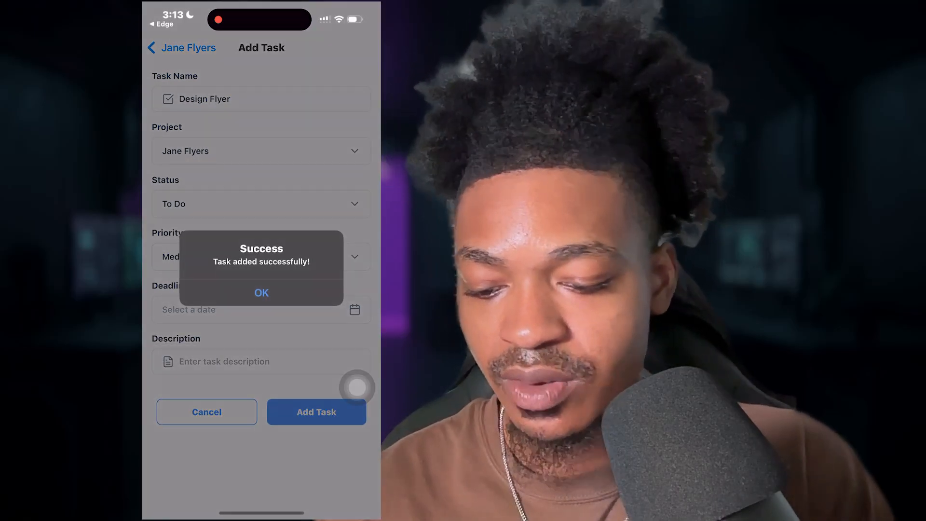
pyautogui.click(261, 292)
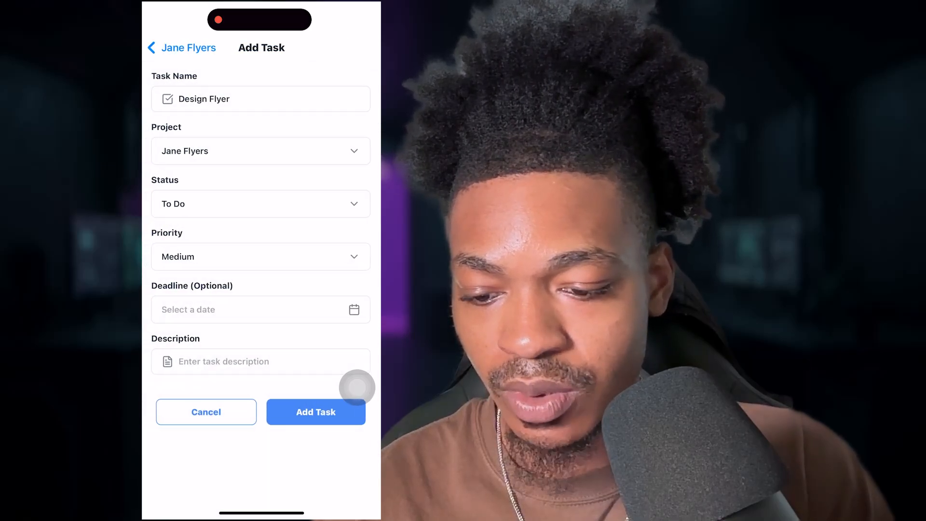
# - Return to the project's task list and start another task, typing 'Plan'
pyautogui.click(315, 412)
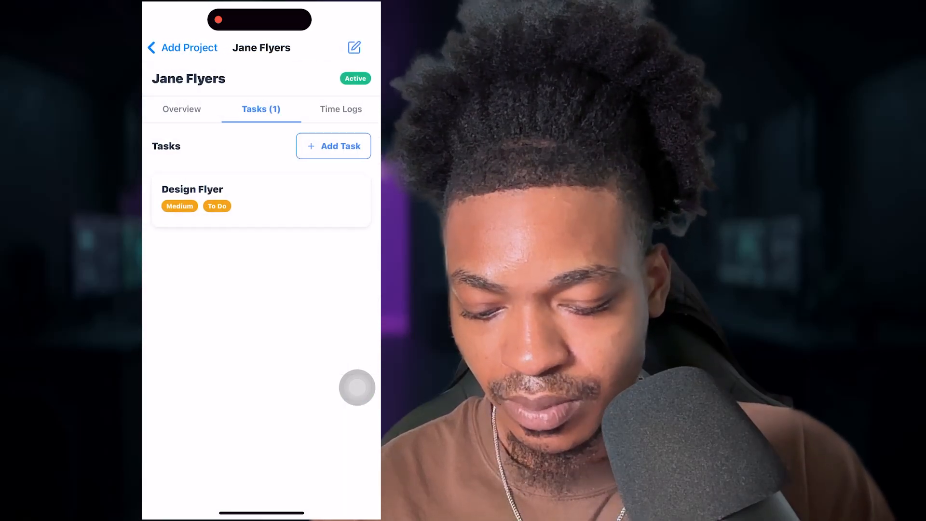
pyautogui.click(334, 146)
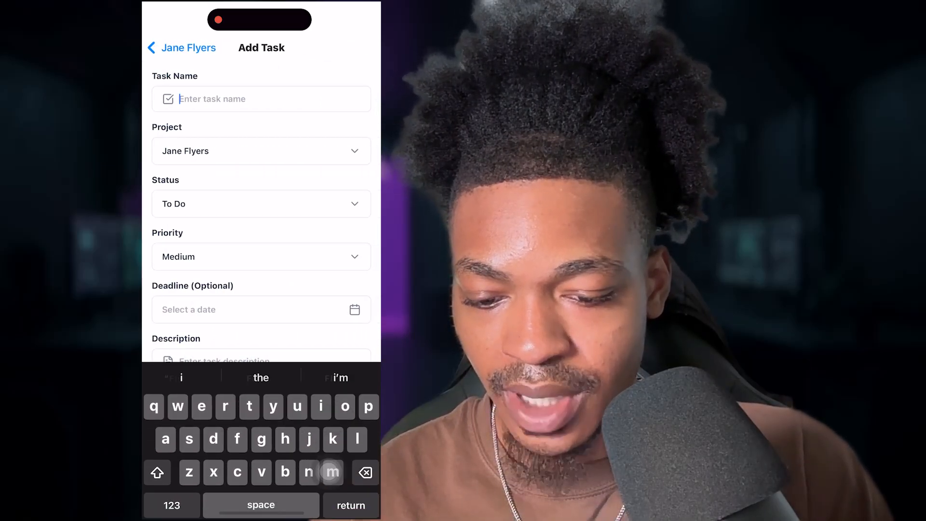
pyautogui.write('Plan')
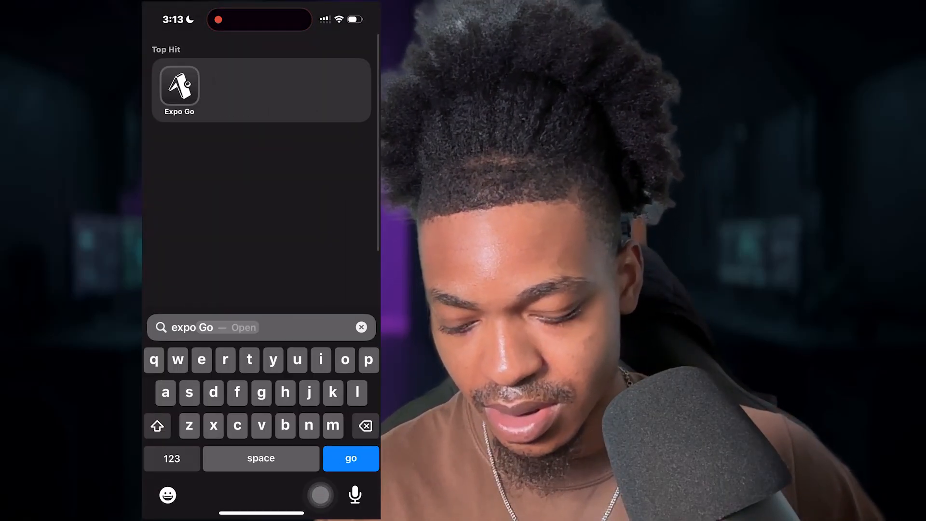
# - Relaunch Expo Go and mark Design Flyer completed, bringing Jane Flyers to 100%
pyautogui.click(178, 89)
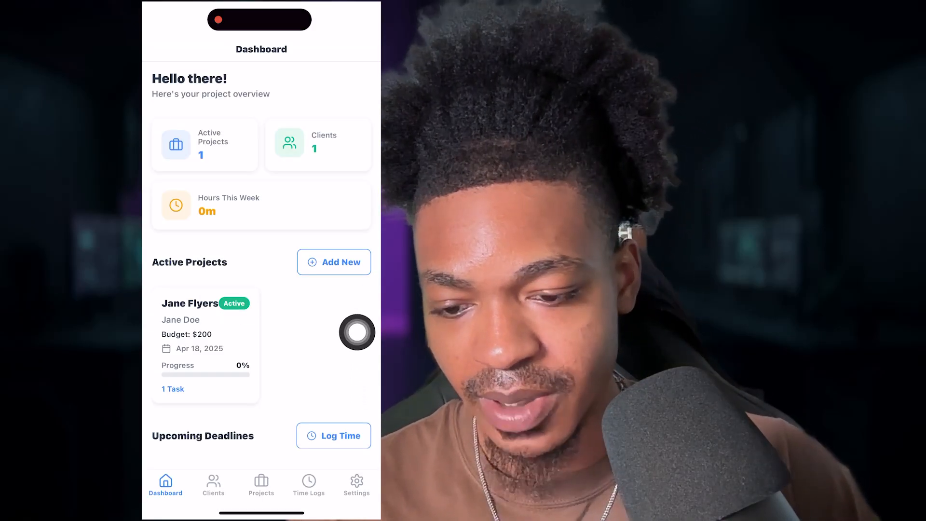
pyautogui.click(204, 303)
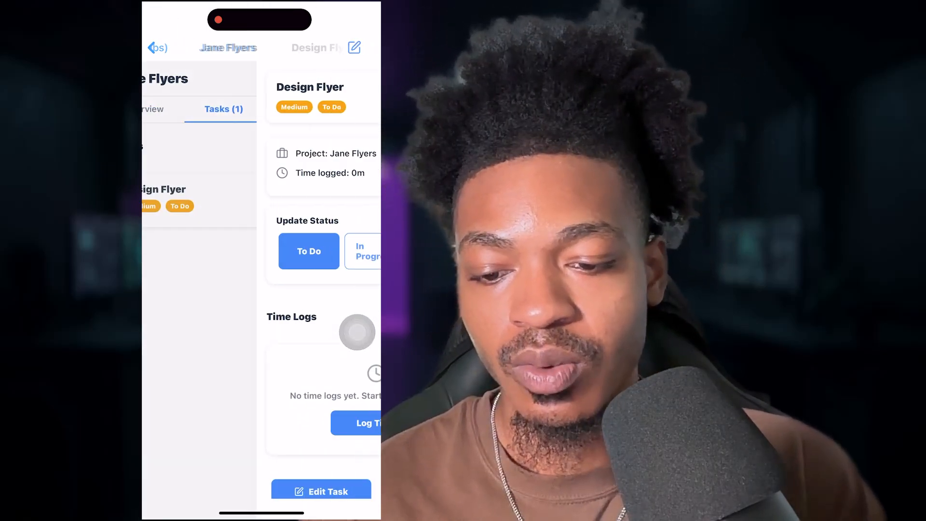
pyautogui.click(366, 250)
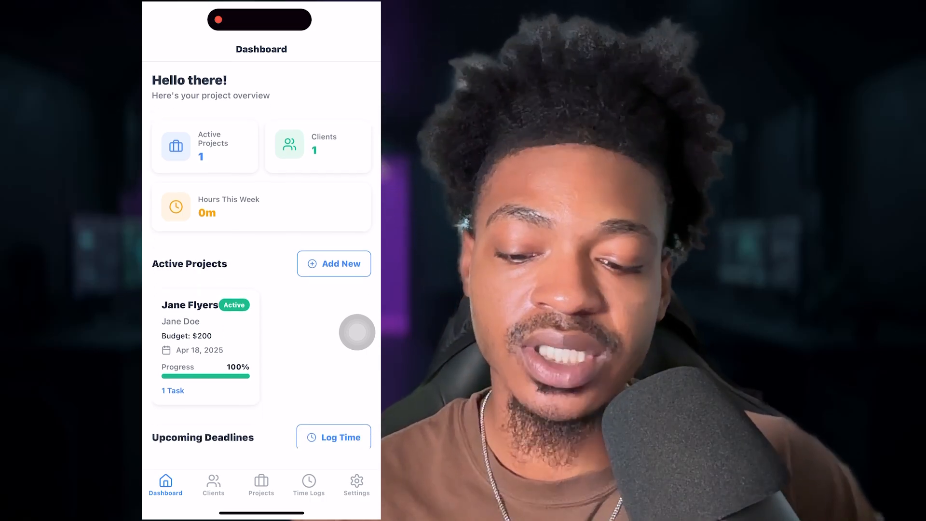
pyautogui.click(356, 485)
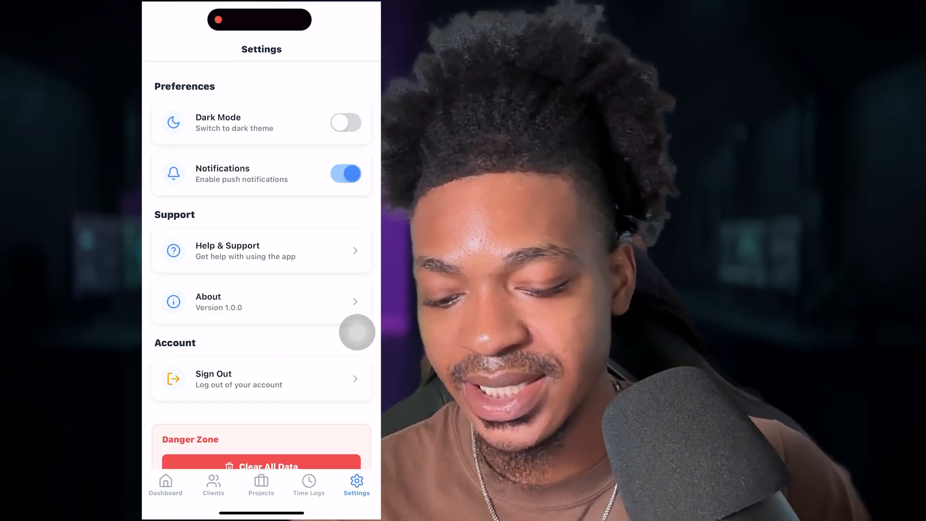
pyautogui.click(165, 484)
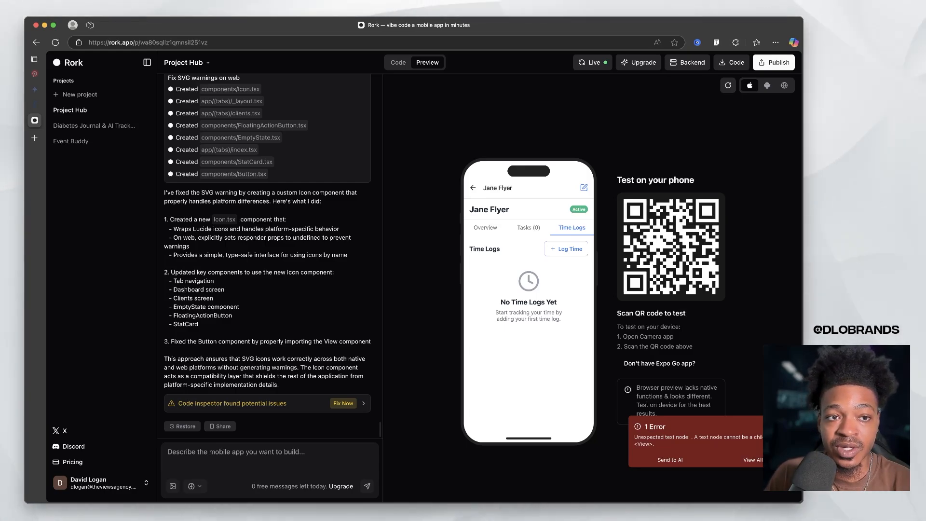
# - Show Rork's model chooser with the Think a lot, Focus and Grok options
pyautogui.click(192, 486)
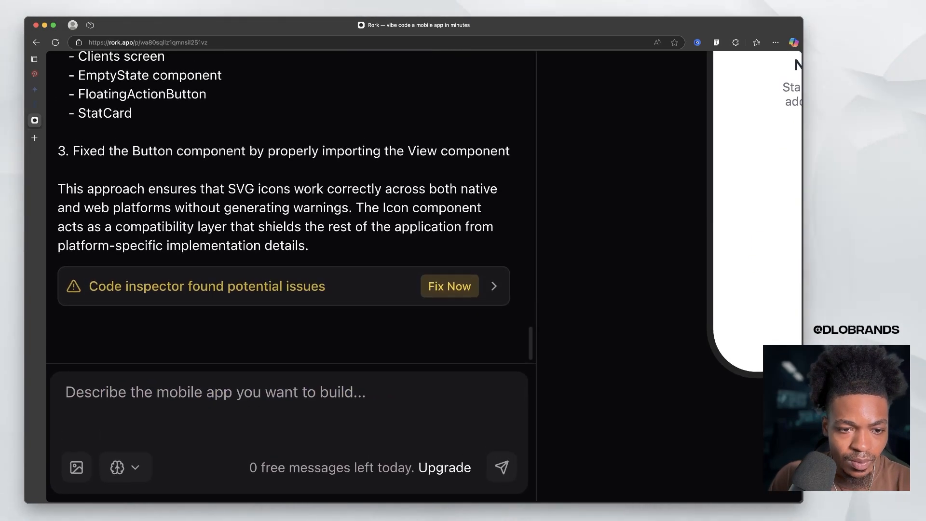
pyautogui.click(117, 467)
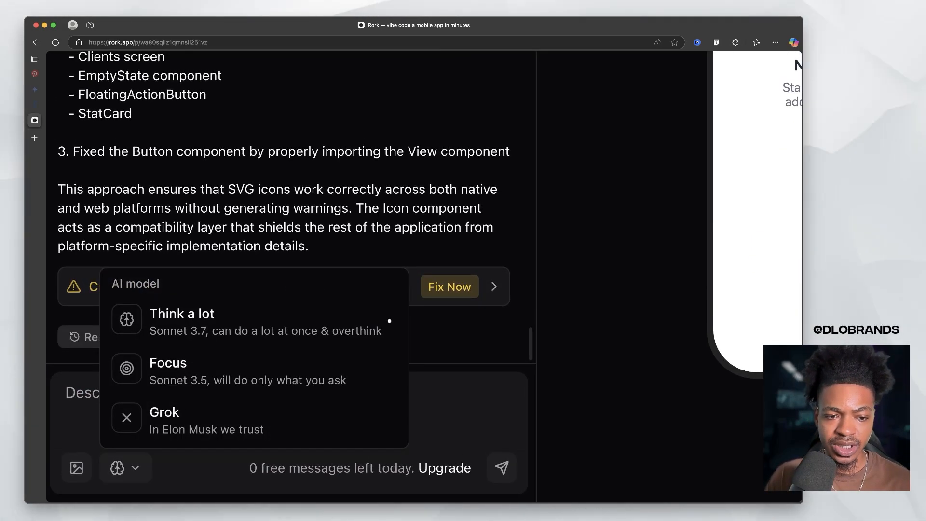